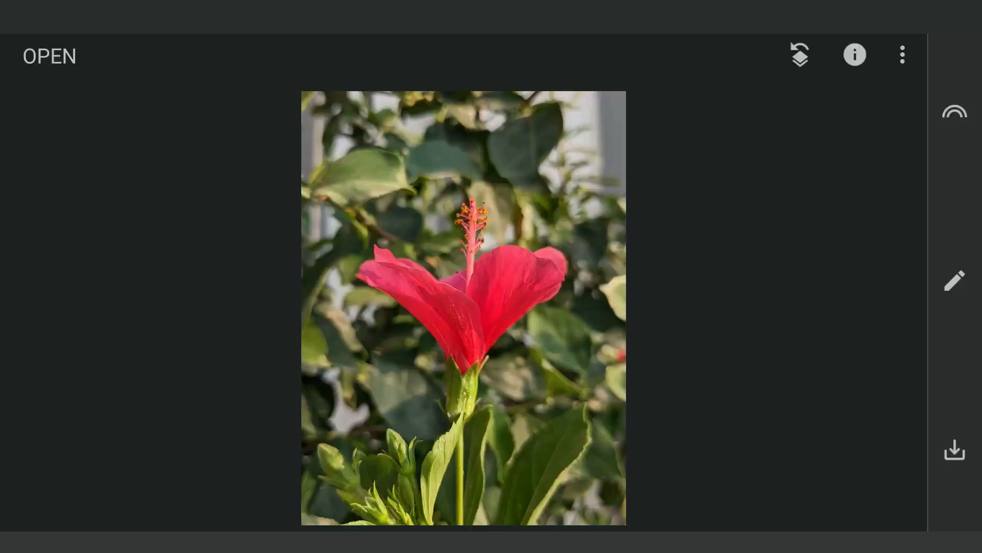
- Raise Saturation to +100 in Tune Image and apply it to the hibiscus photo
click(409, 264)
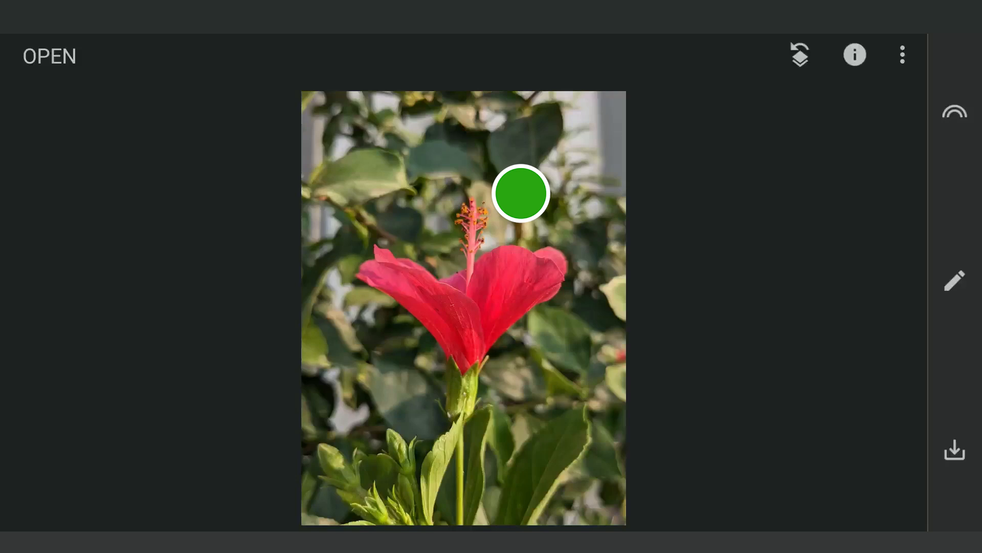
click(954, 280)
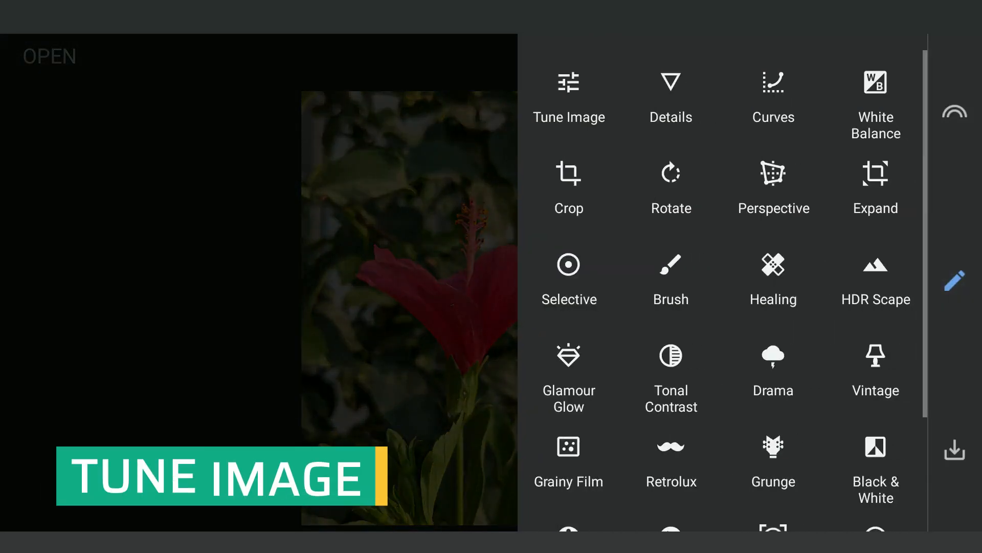
click(569, 82)
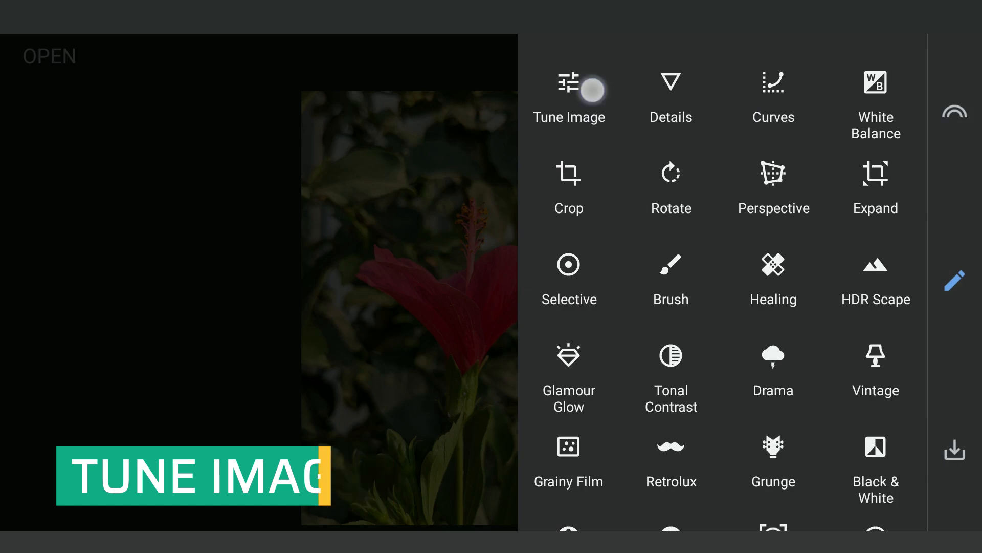
click(569, 97)
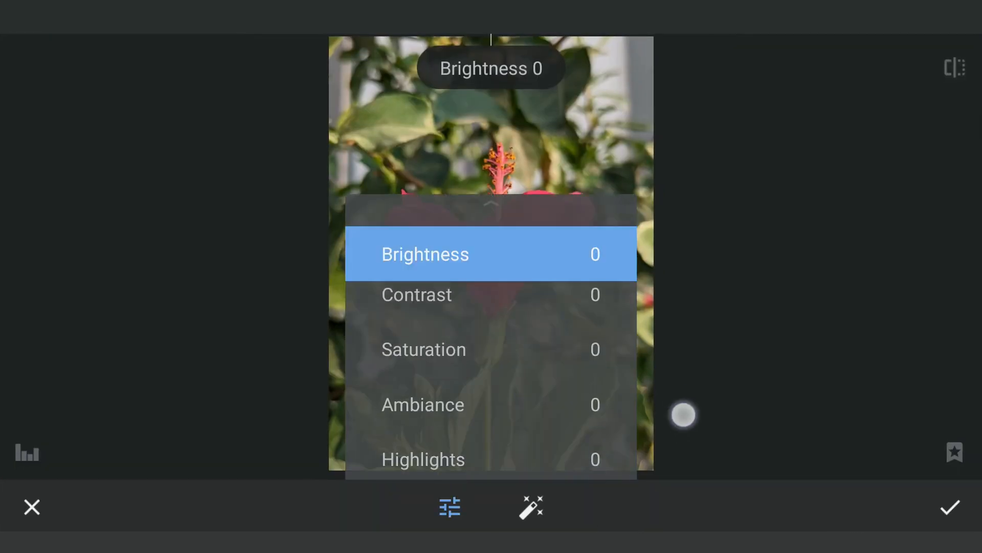
click(423, 349)
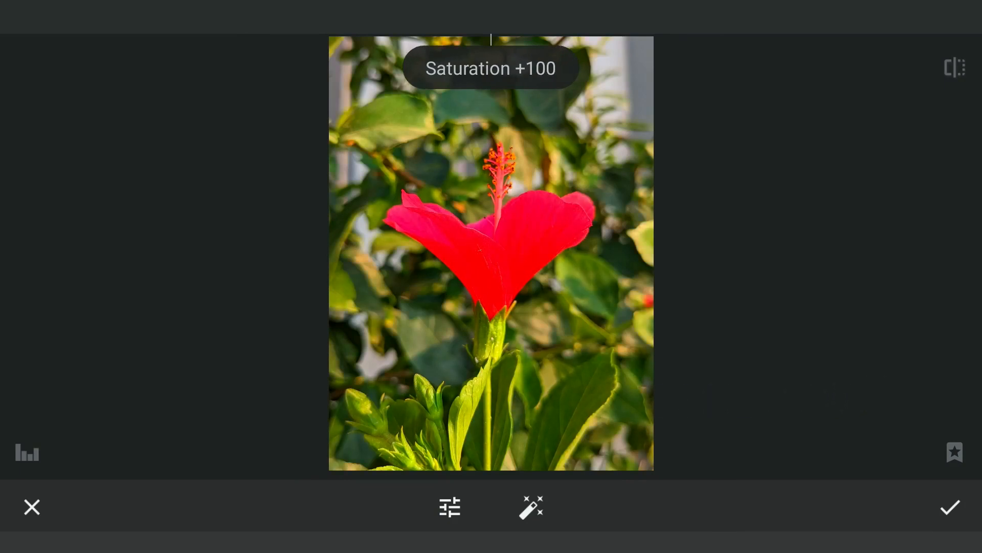
click(950, 506)
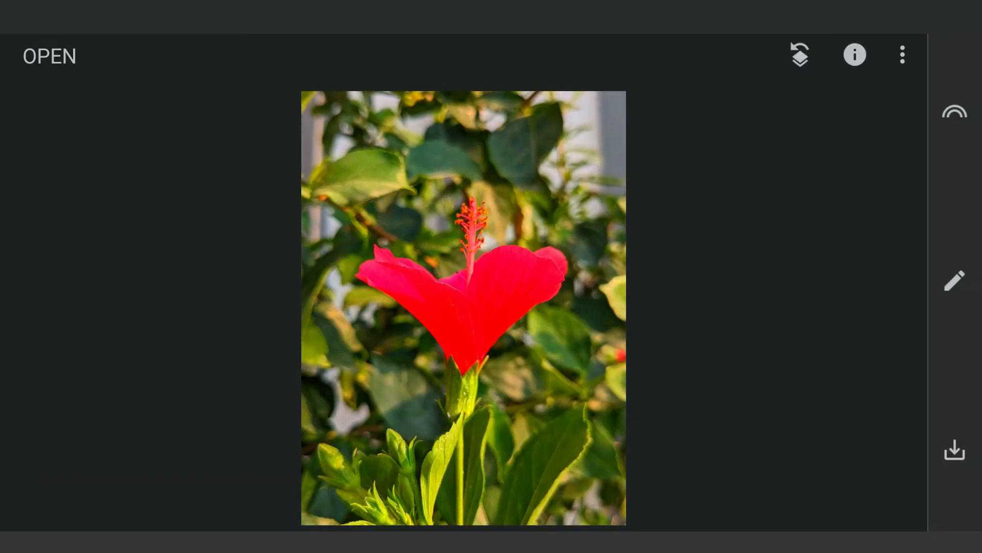
- Apply Black & White with the Red colour filter after trying Green and Yellow
click(954, 280)
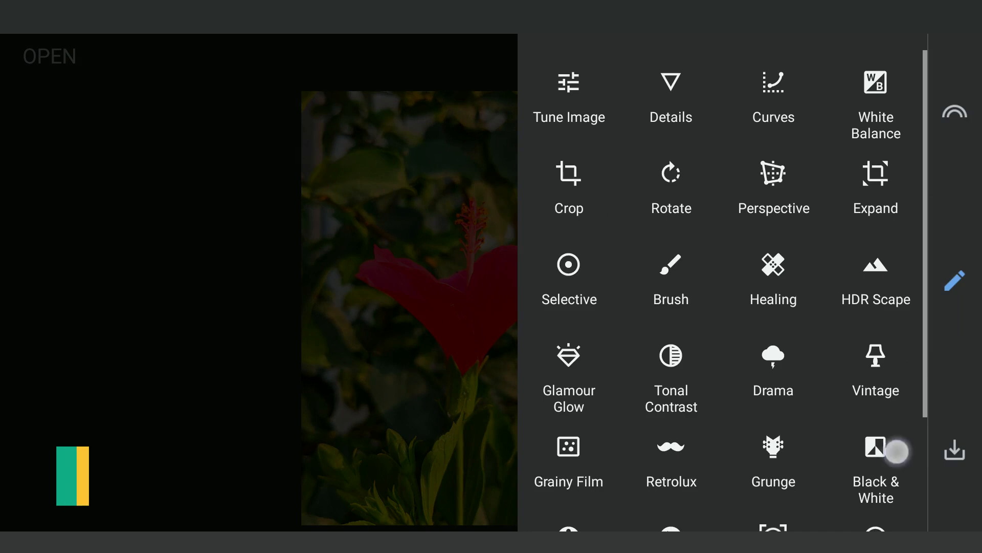
click(876, 460)
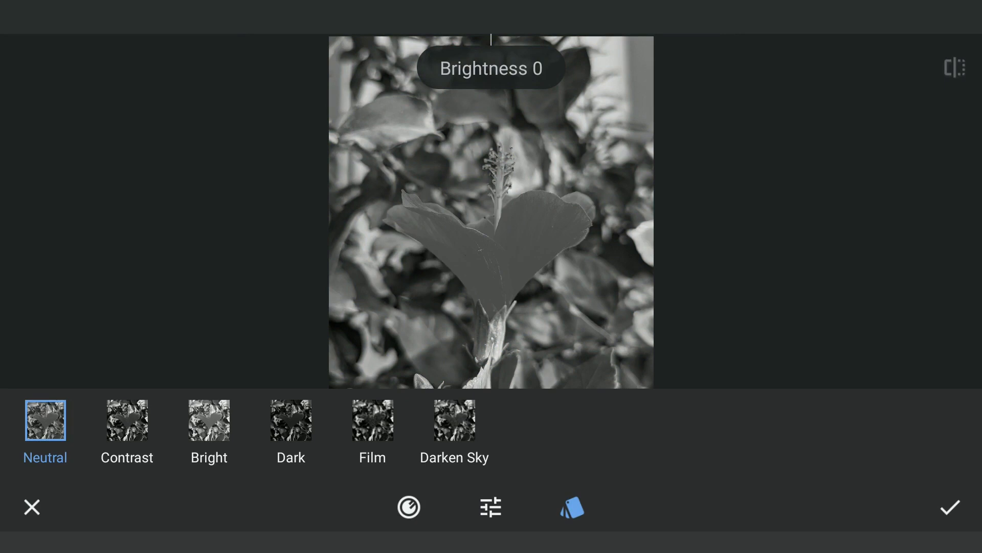
click(410, 506)
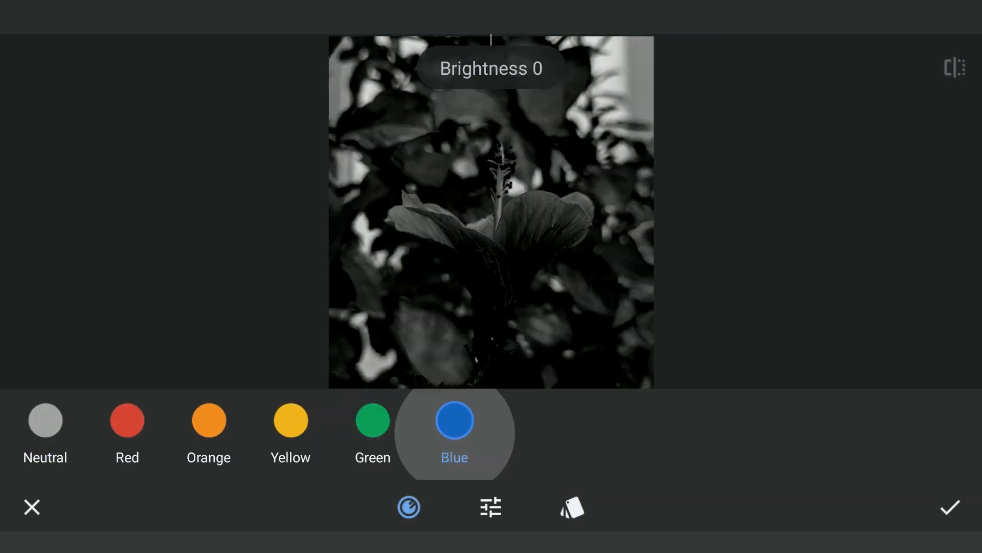
click(373, 420)
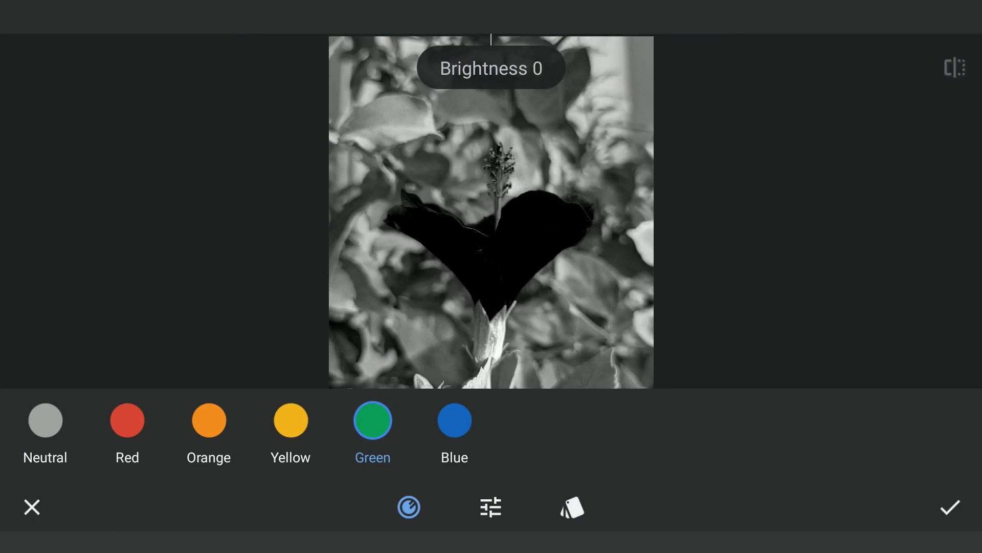
click(289, 419)
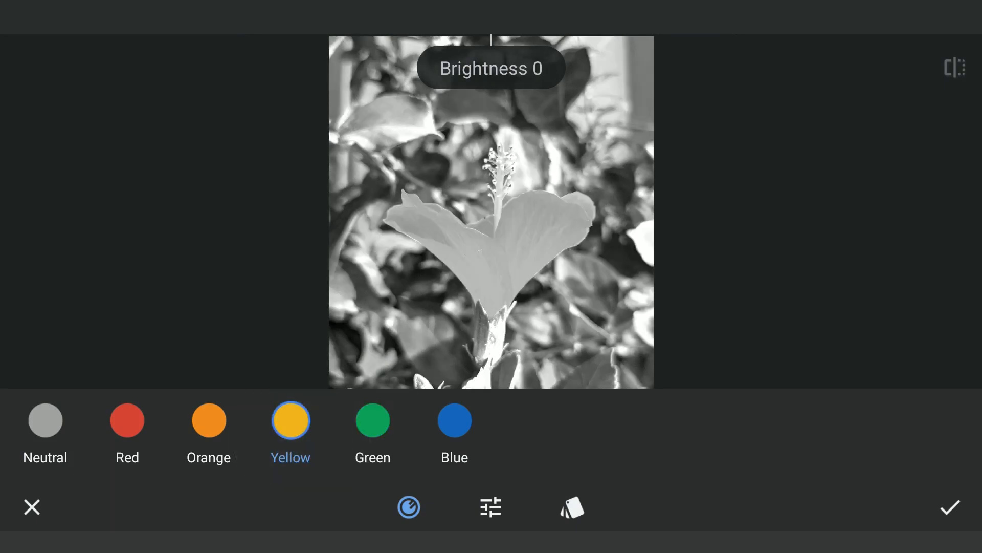
click(127, 421)
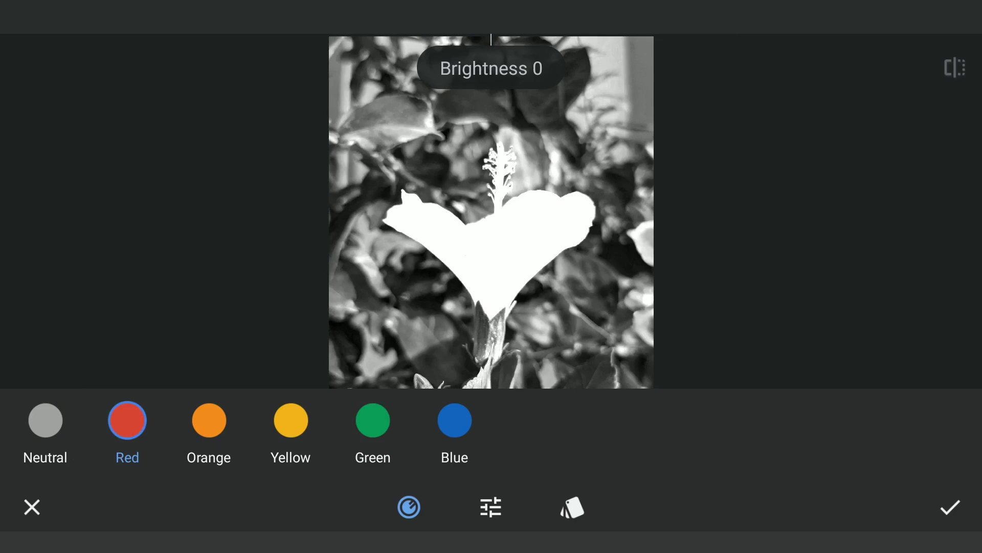
click(950, 506)
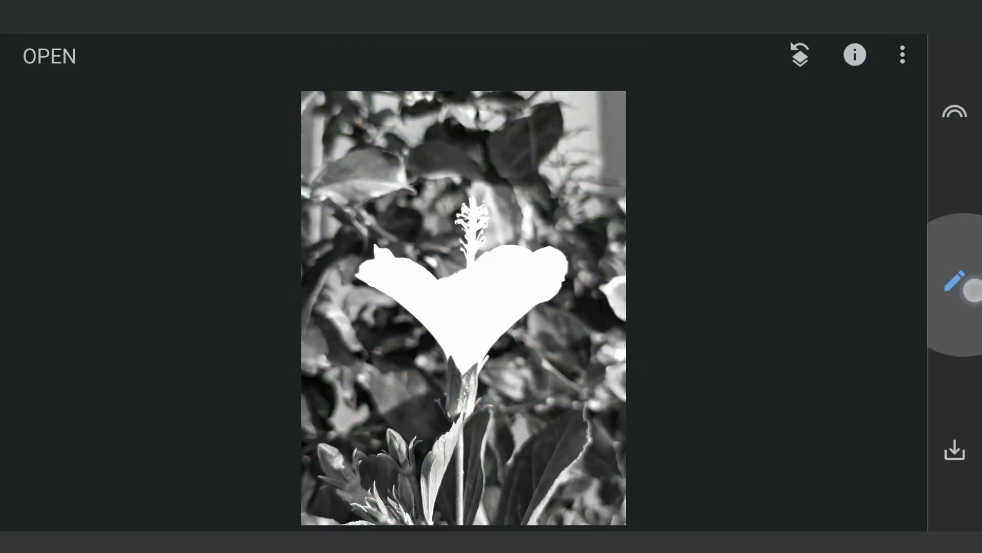
- Apply a masked Curves adjustment crushing the leaves to black around the white flower
click(954, 283)
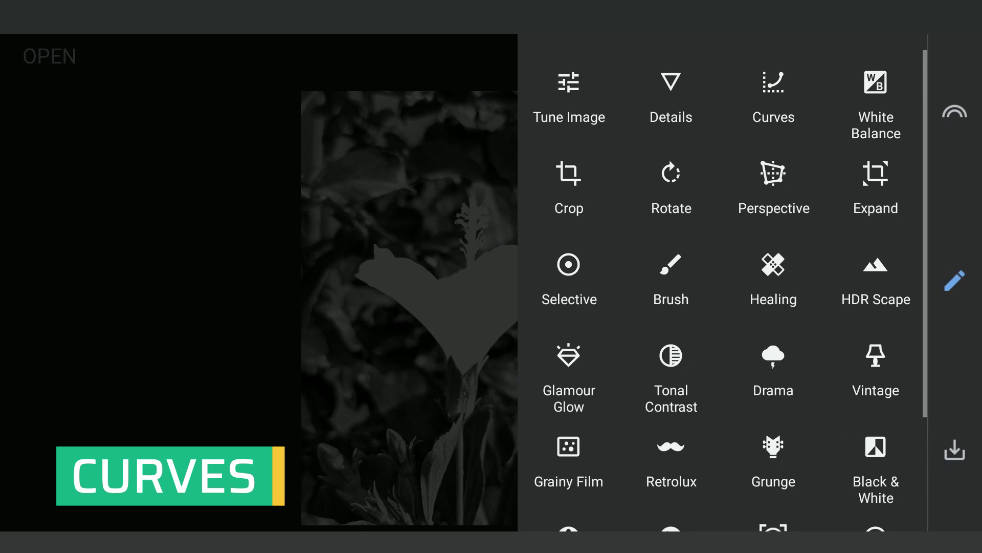
click(774, 100)
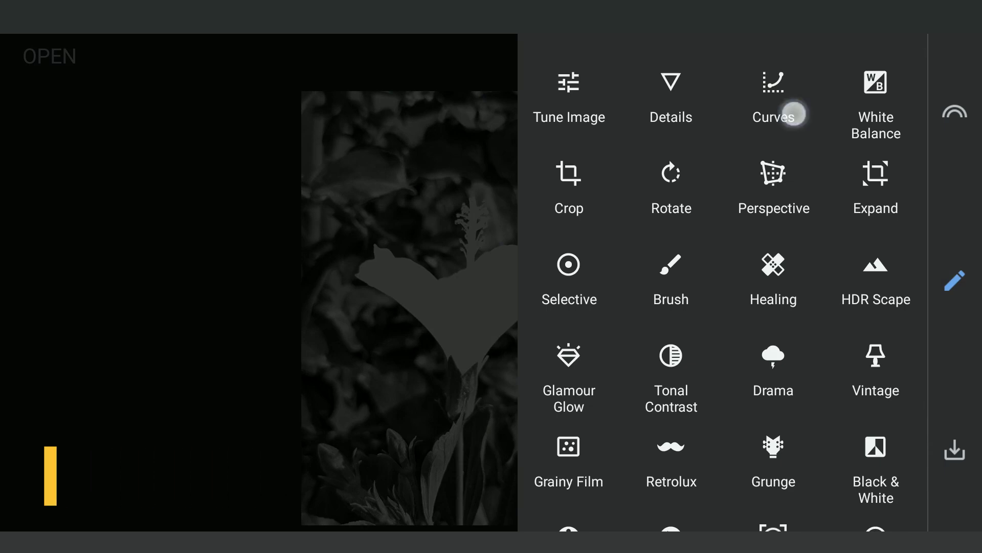
click(773, 97)
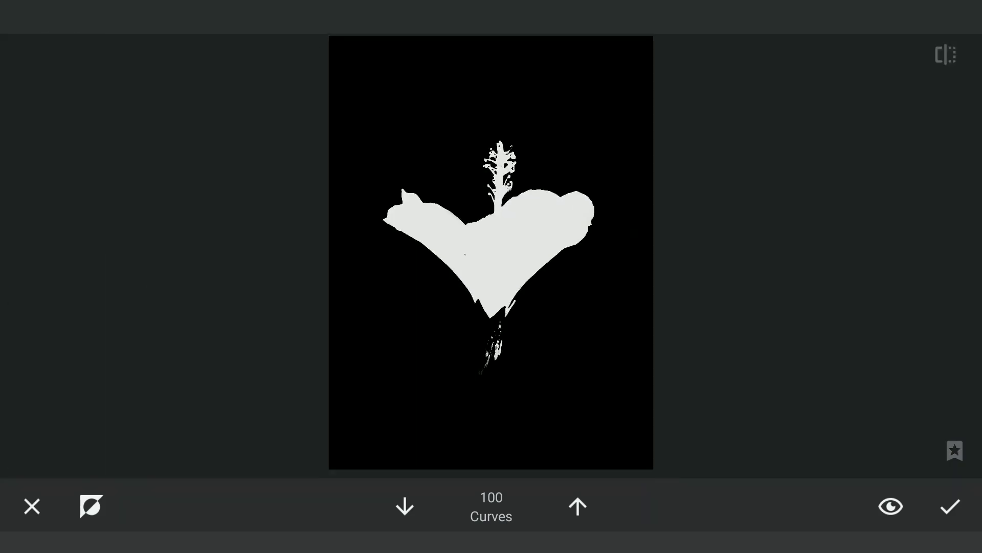
click(949, 506)
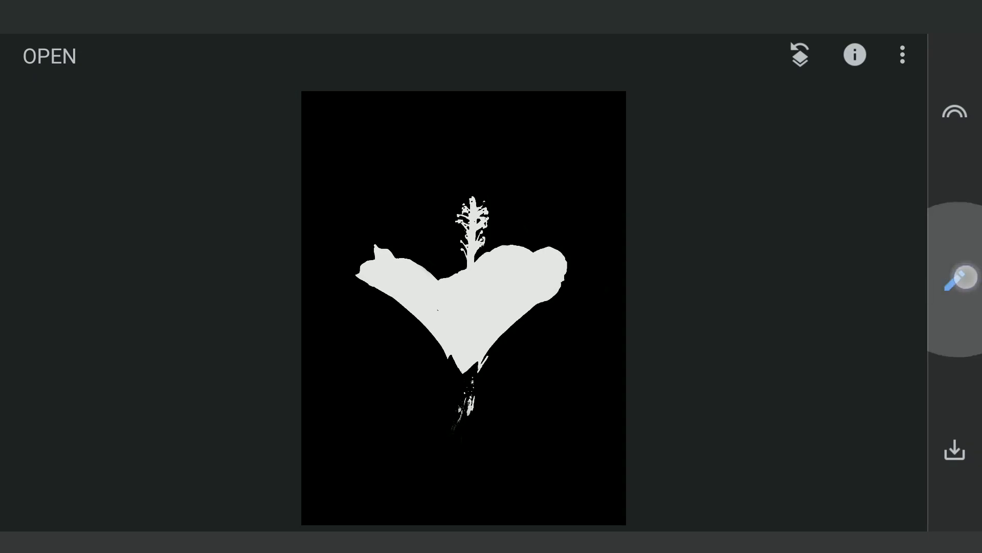
click(953, 276)
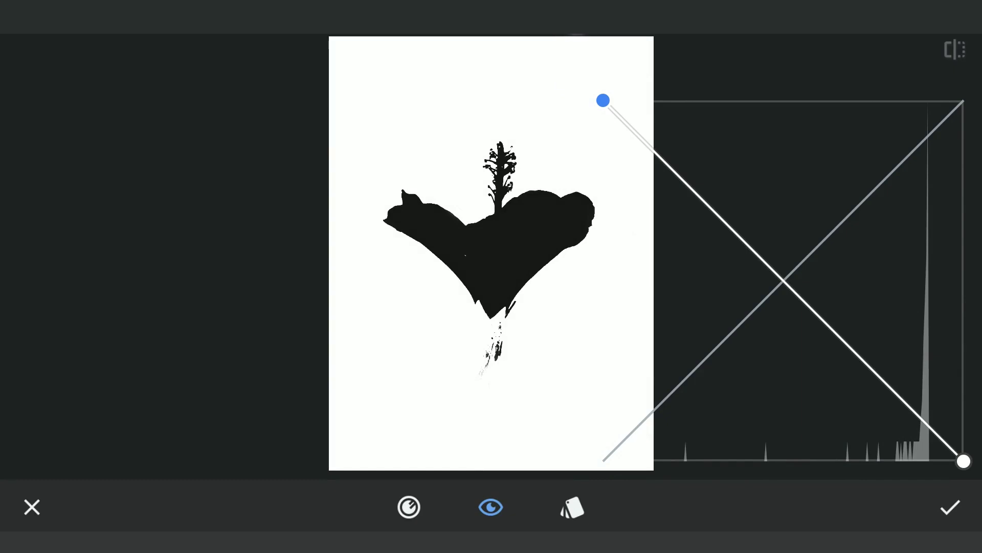
click(950, 506)
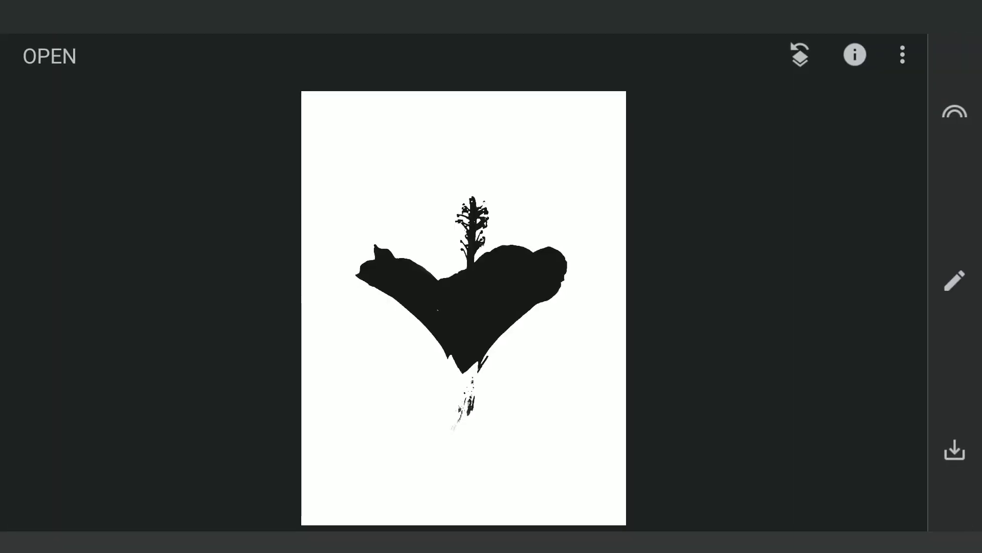
click(955, 450)
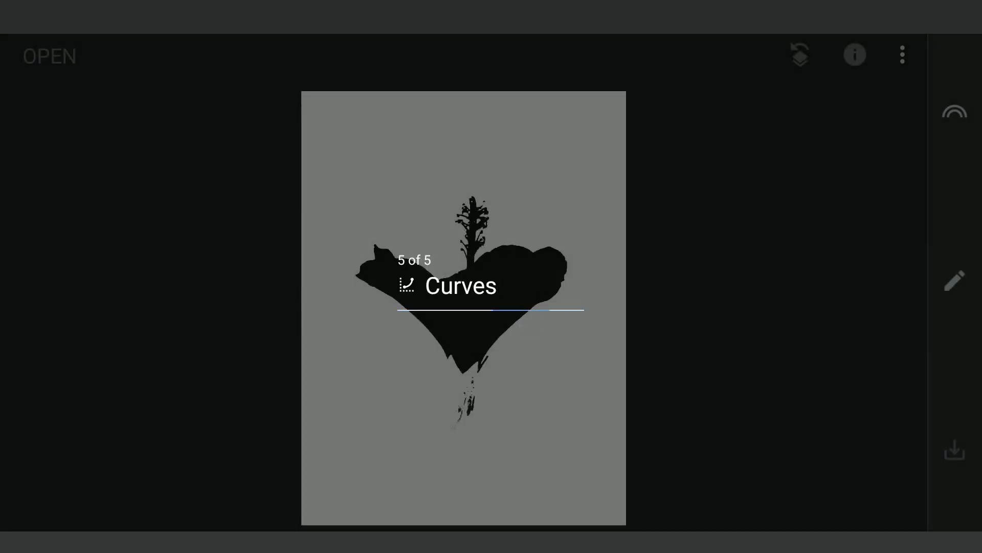
click(903, 56)
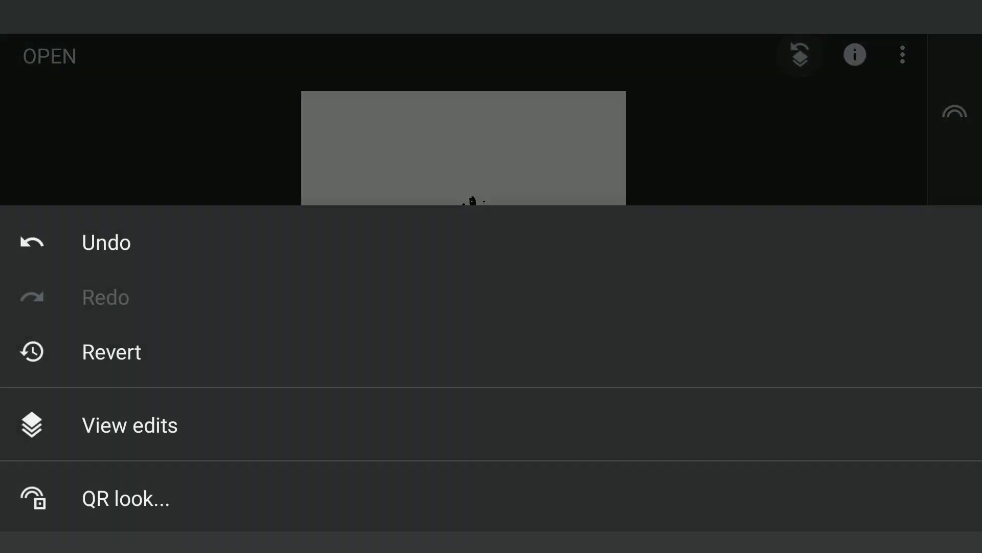
click(130, 424)
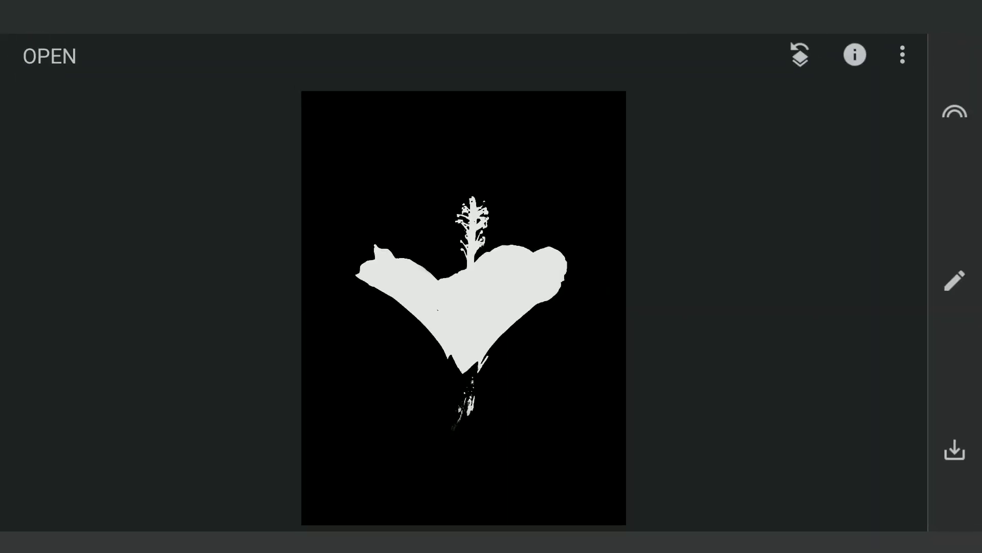
- Start a Double Exposure with the original photo and show its blend options
click(953, 280)
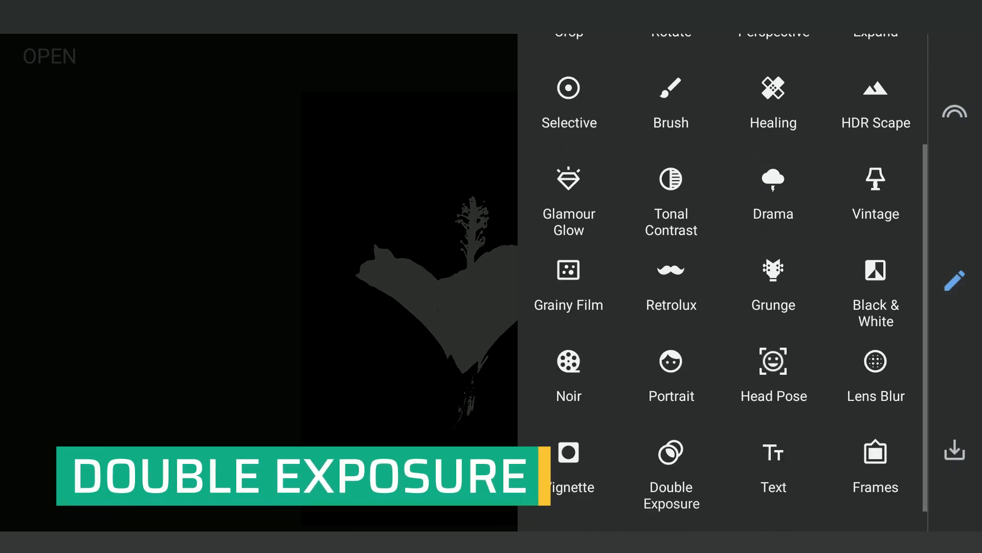
click(671, 452)
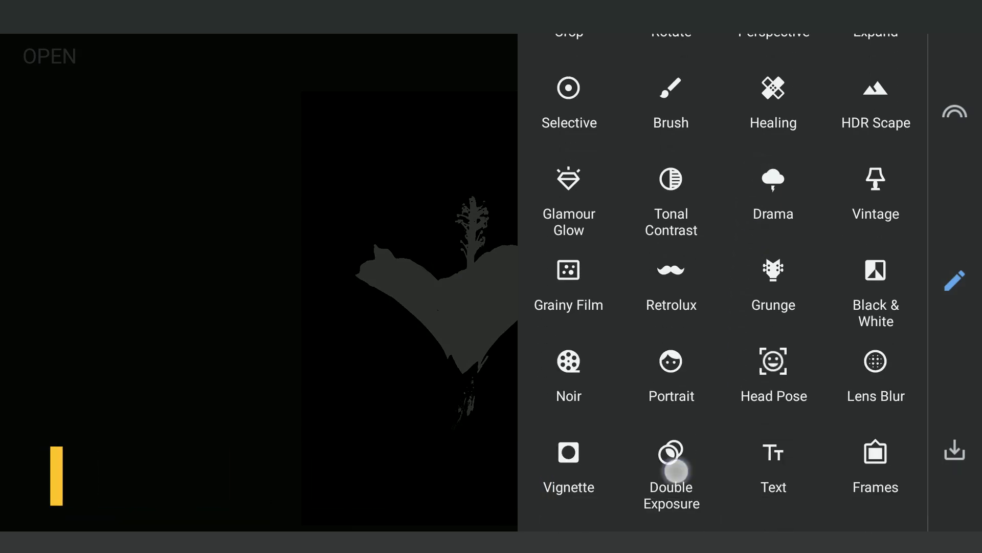
click(670, 466)
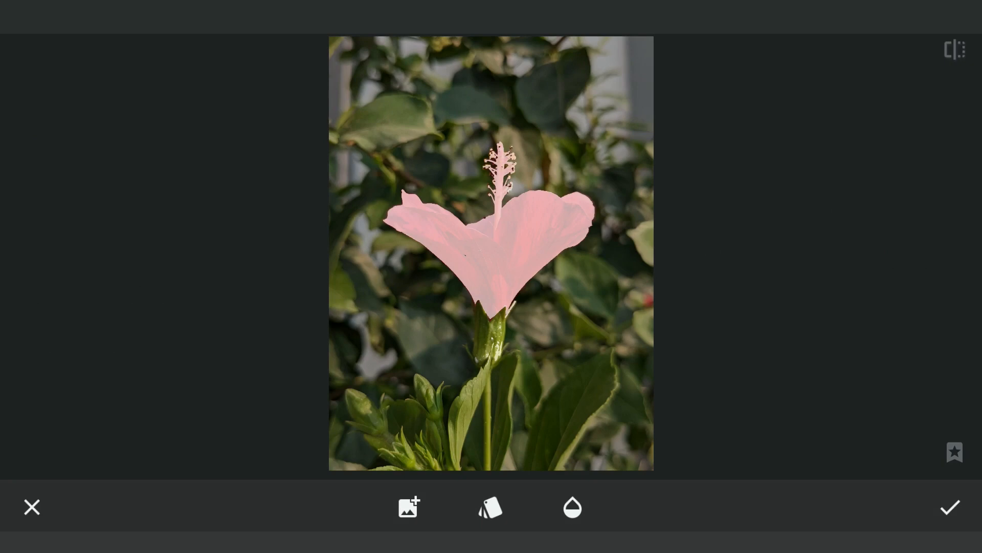
click(490, 507)
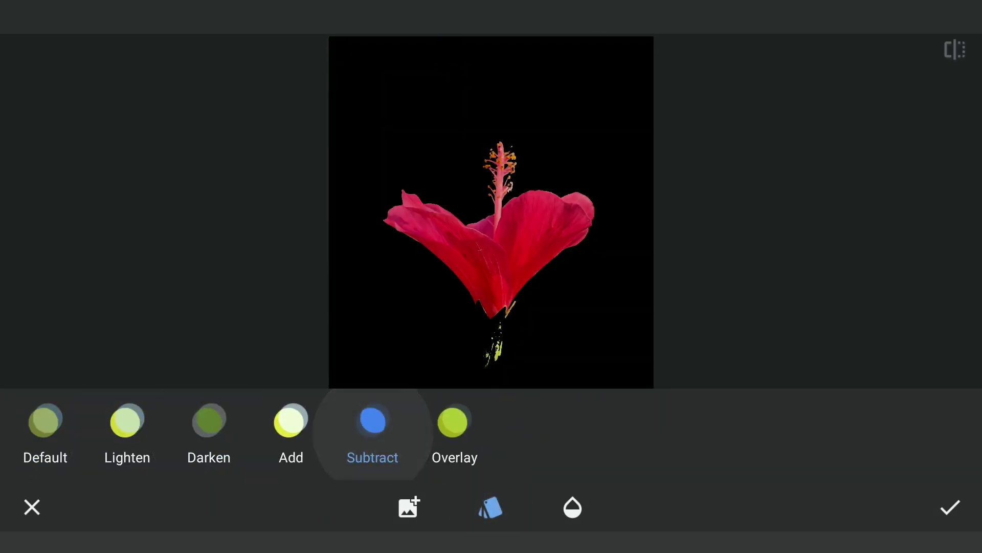
- Choose Subtract blend and apply, isolating the red hibiscus on black
click(373, 421)
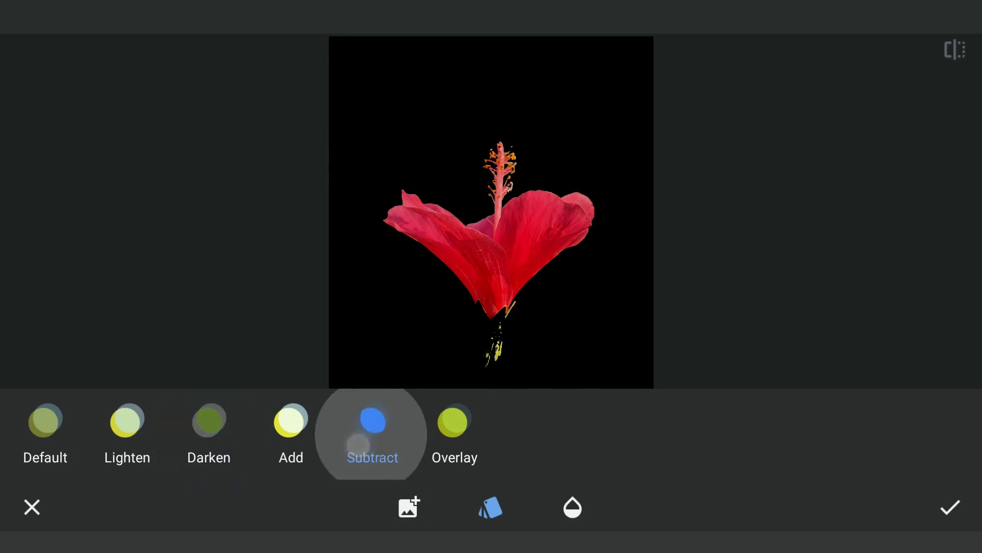
click(949, 507)
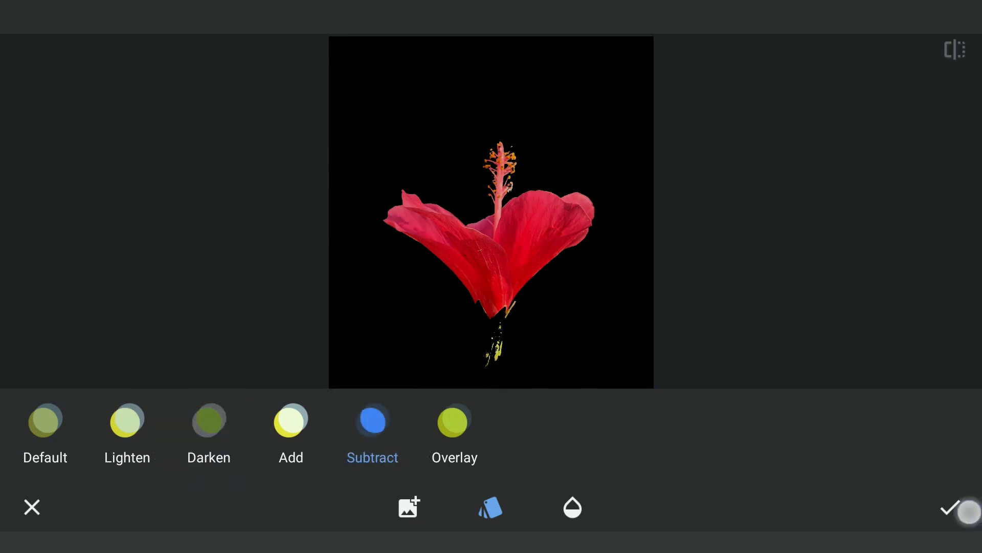
click(953, 508)
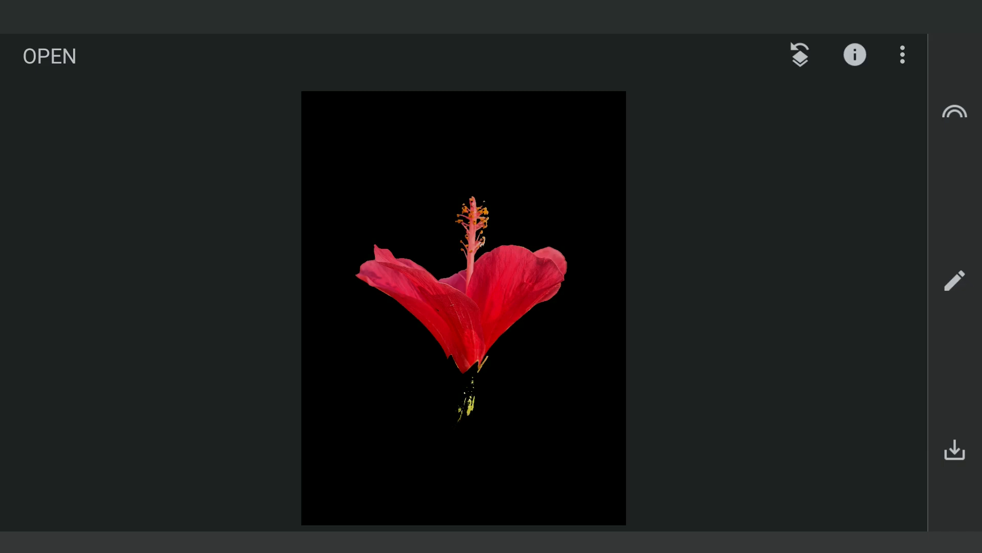
click(903, 55)
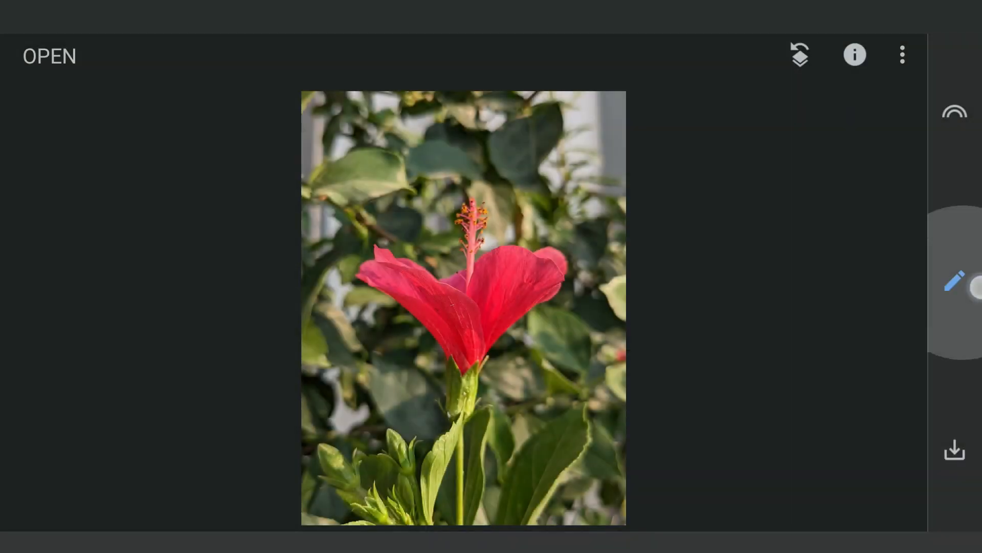
- Scroll the tools list toward Healing to remove the flower from the foliage
click(954, 280)
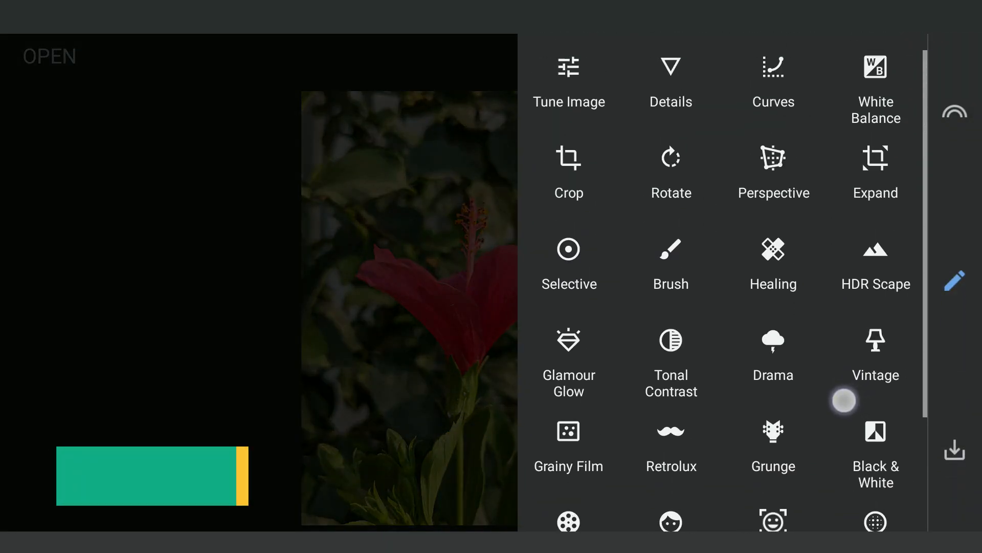
scroll(down, 3)
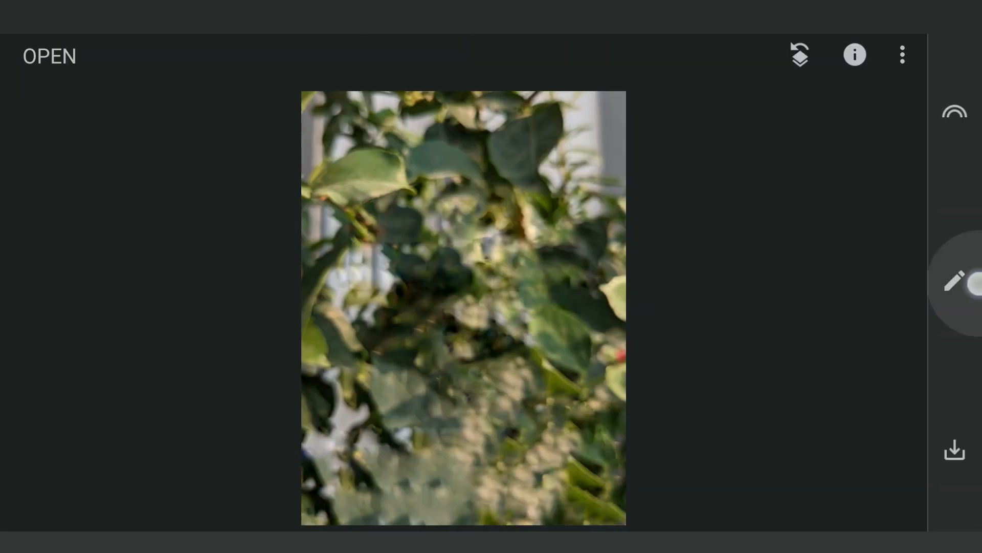
- Apply Lens Blur at +100 strength to the foliage and review the edit stack
click(955, 280)
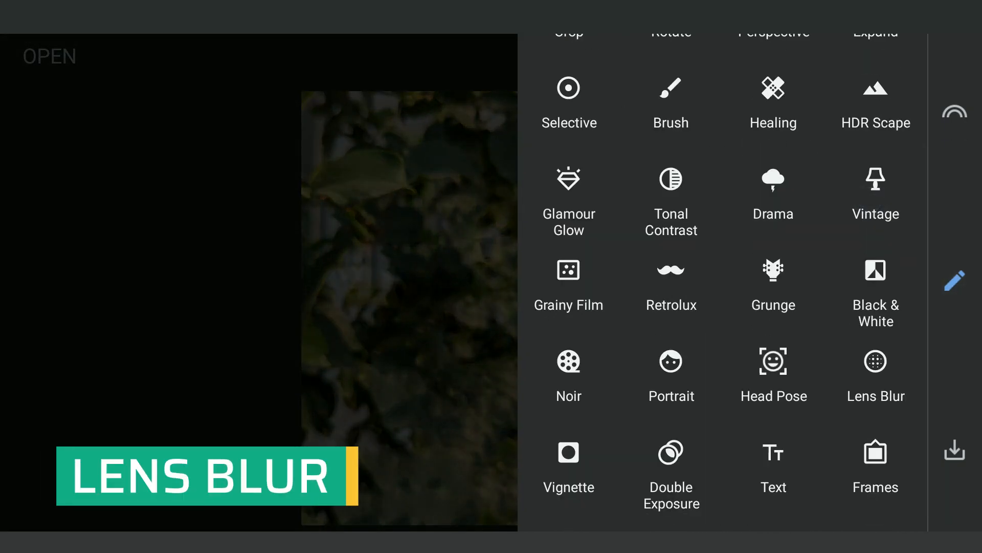
click(876, 361)
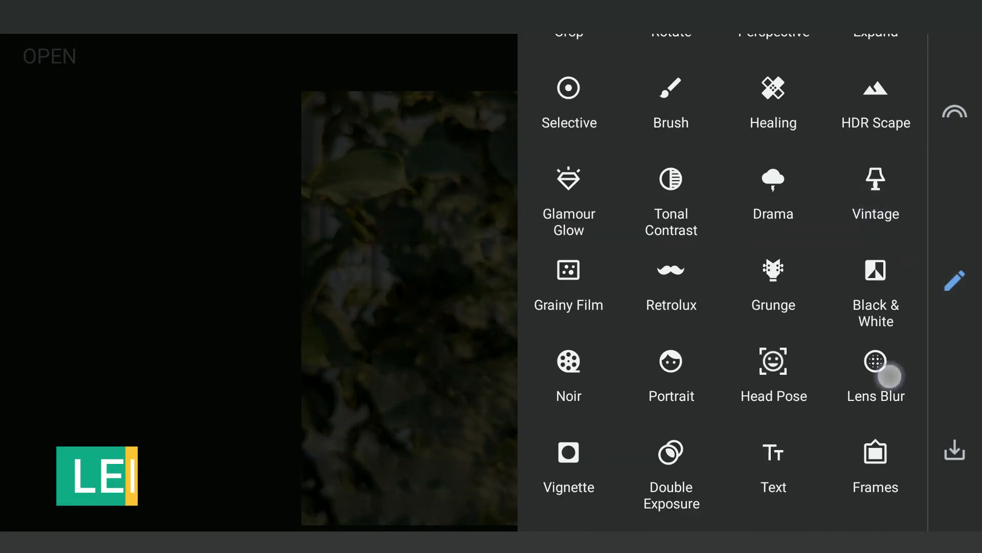
click(875, 360)
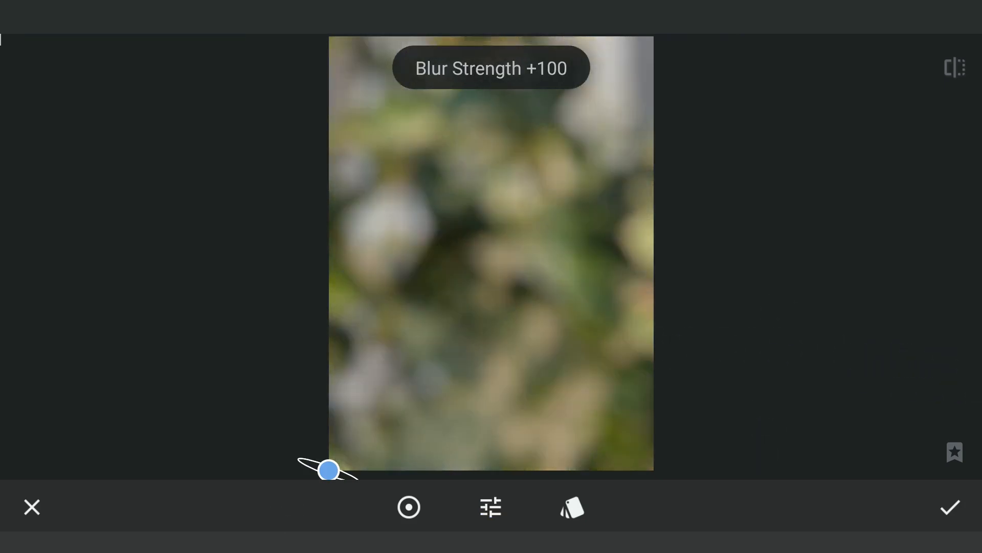
click(950, 507)
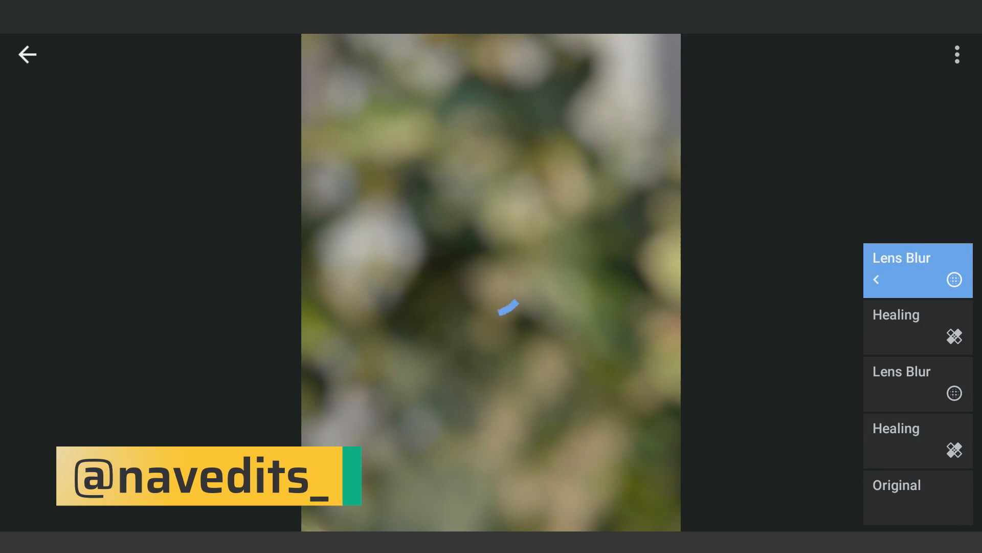
click(917, 326)
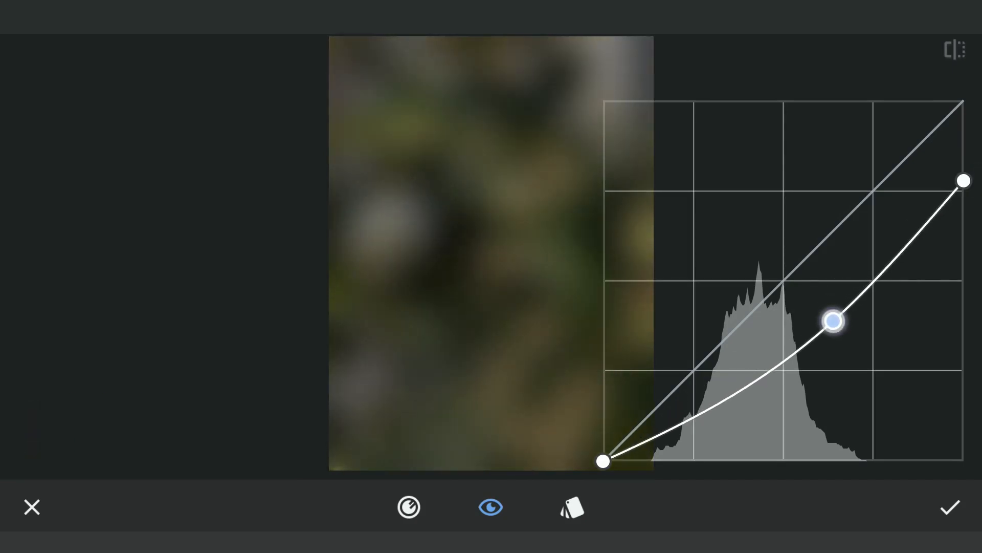
- Apply the darkening curve, reopen Curves, and bring up the edits menu
click(949, 506)
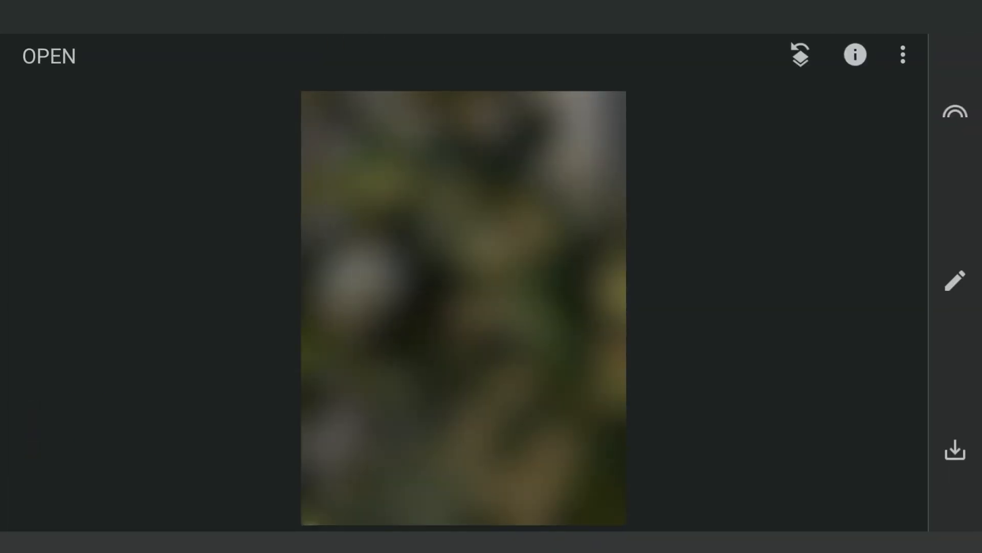
click(954, 283)
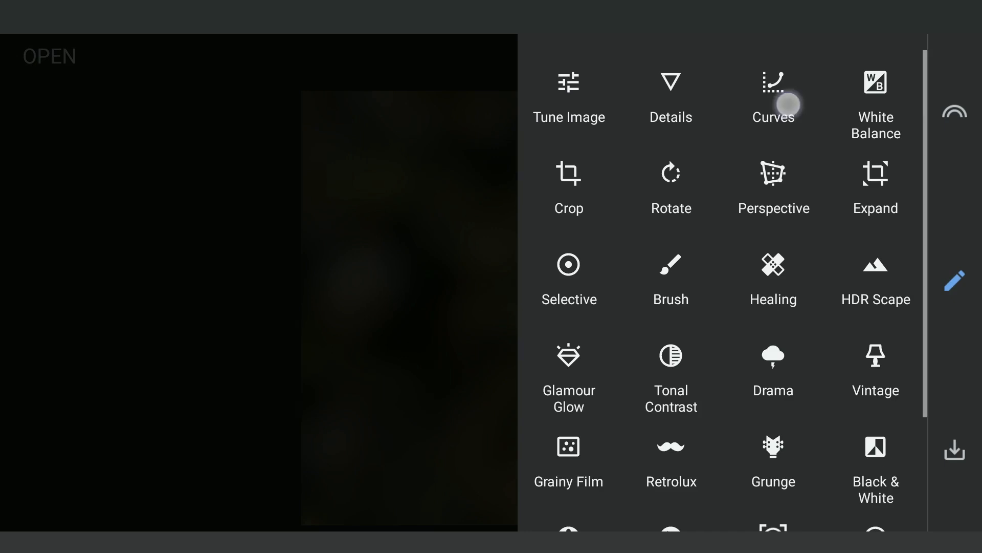
click(774, 82)
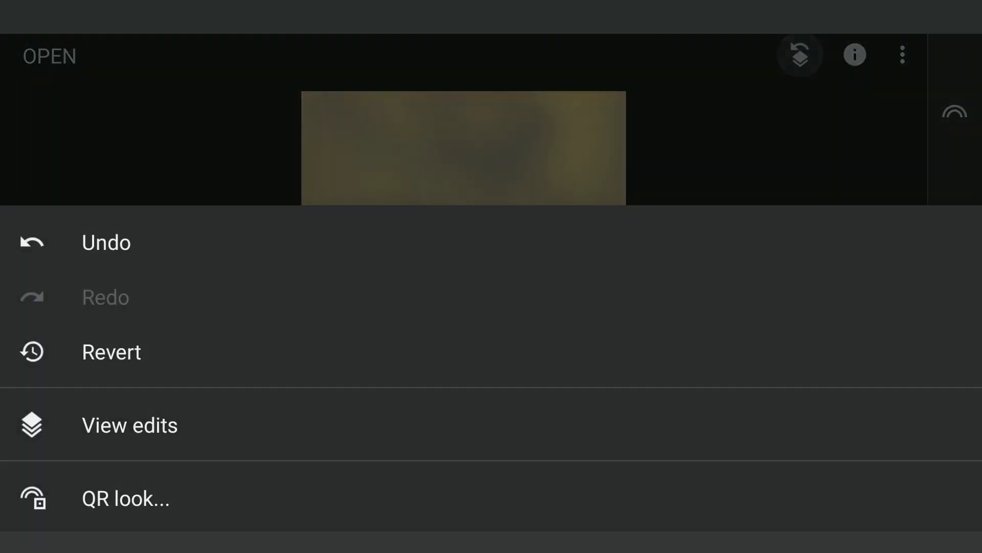
click(130, 425)
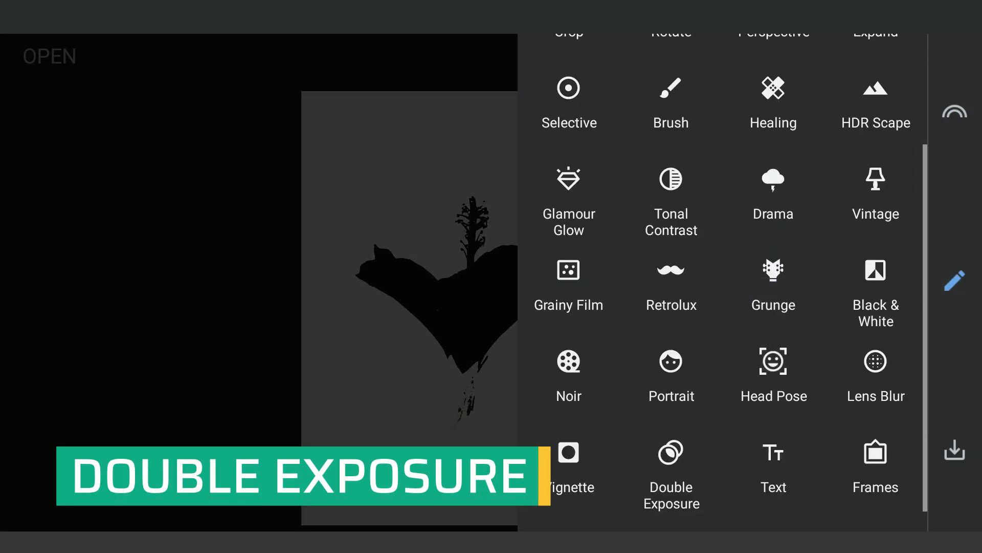
- Double-expose the blurred background onto the inverted mask, trying Add then Subtract
click(671, 470)
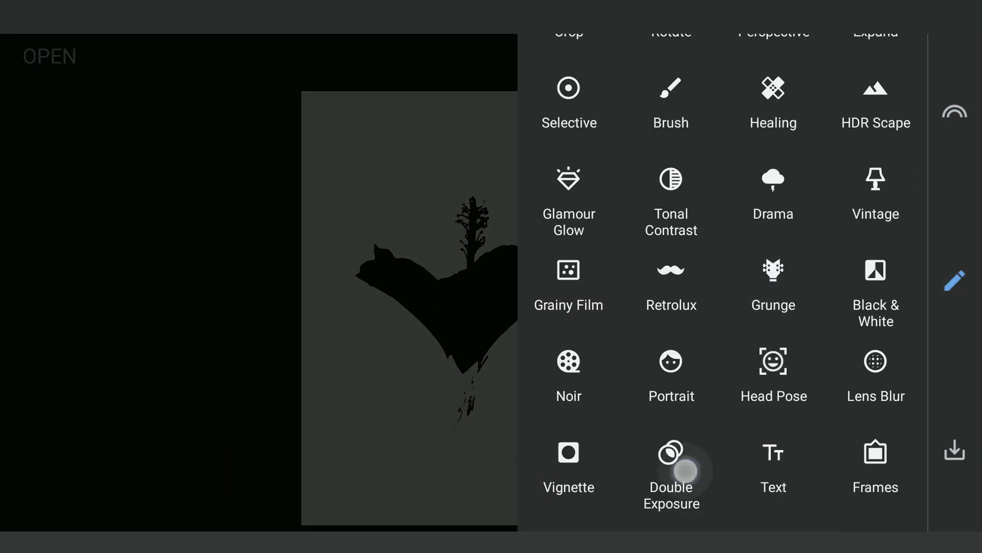
click(671, 473)
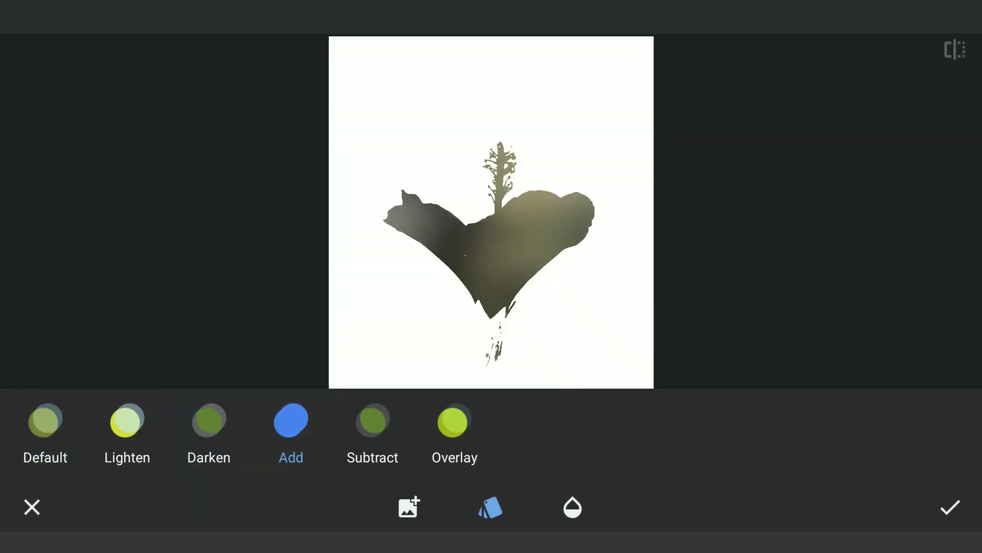
click(373, 420)
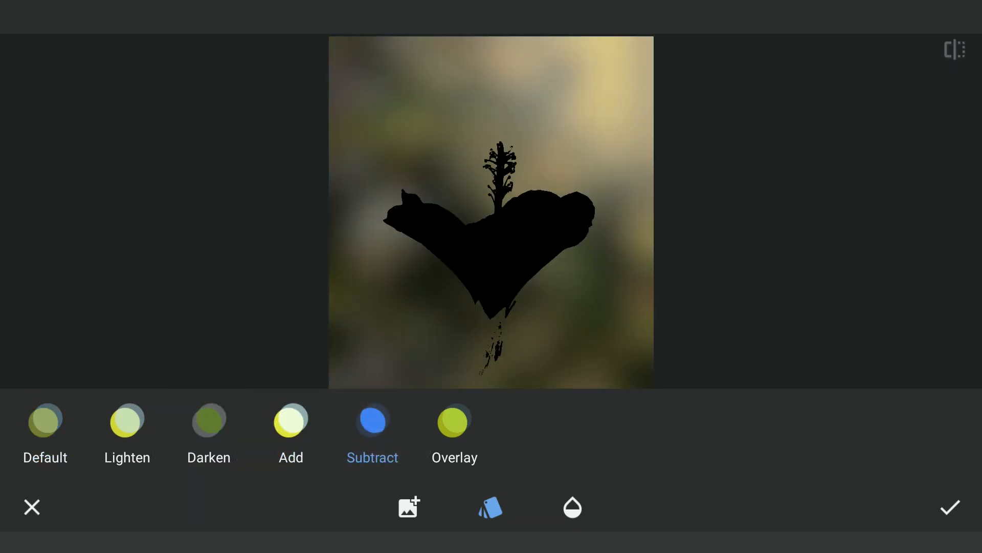
click(950, 507)
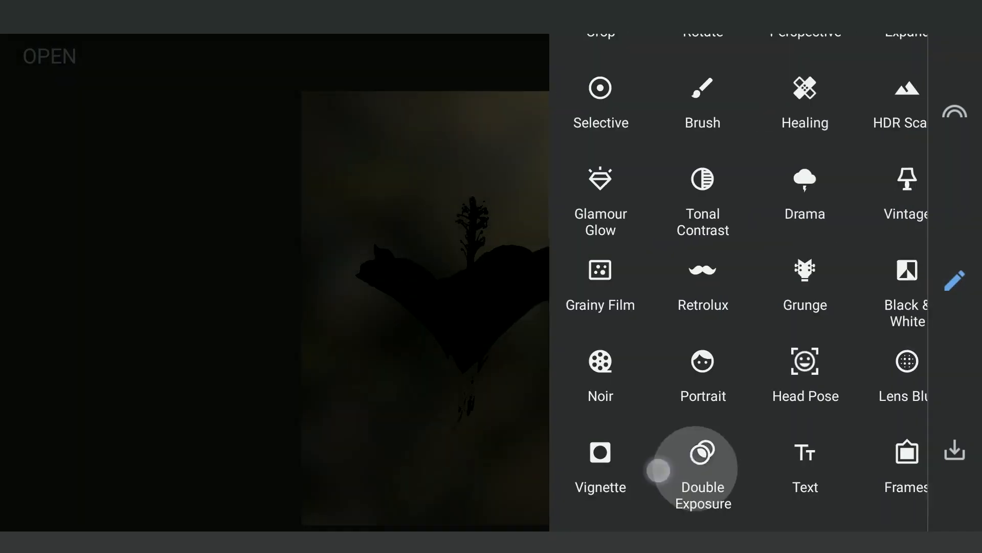
- Apply an Add-blend Double Exposure of the overlay, then start another exposure
click(703, 469)
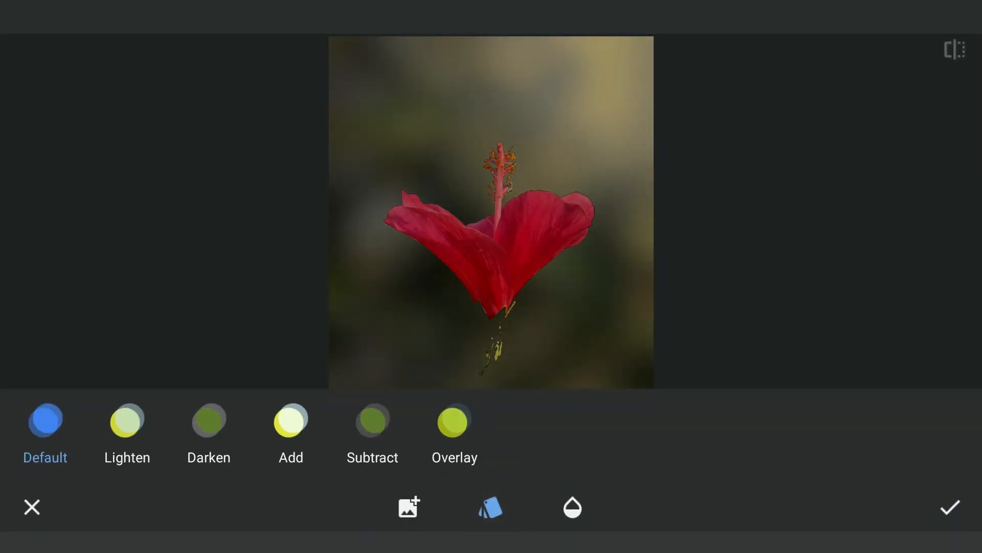
click(290, 420)
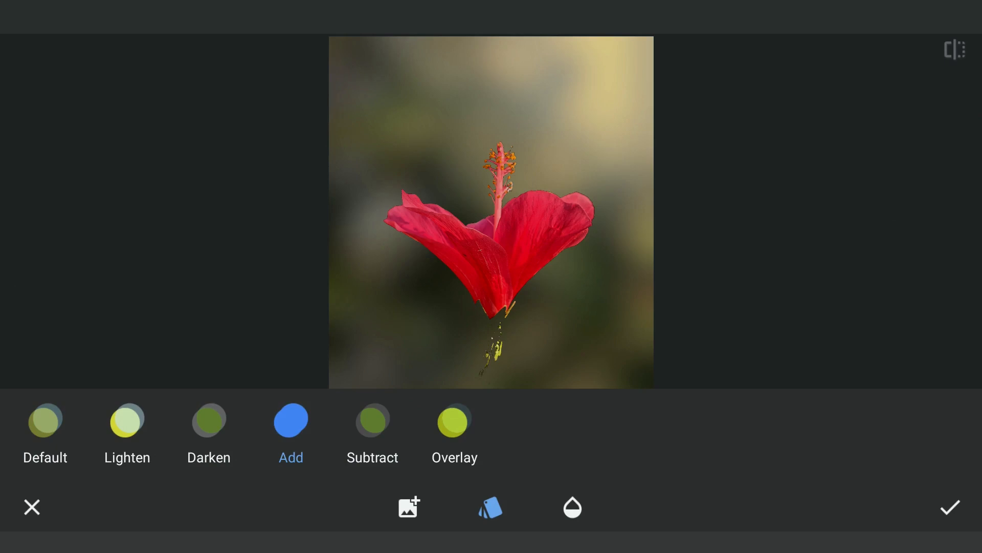
click(291, 432)
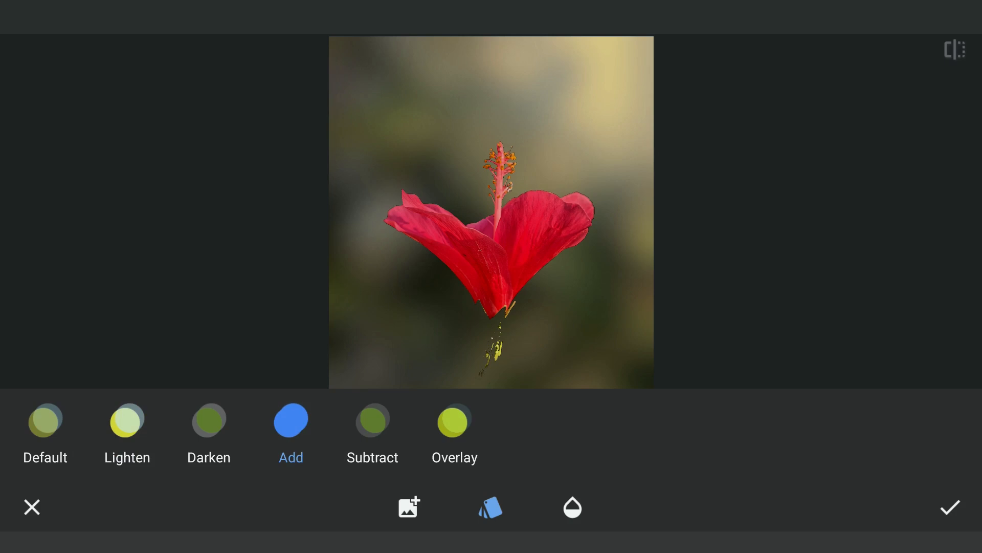
click(949, 507)
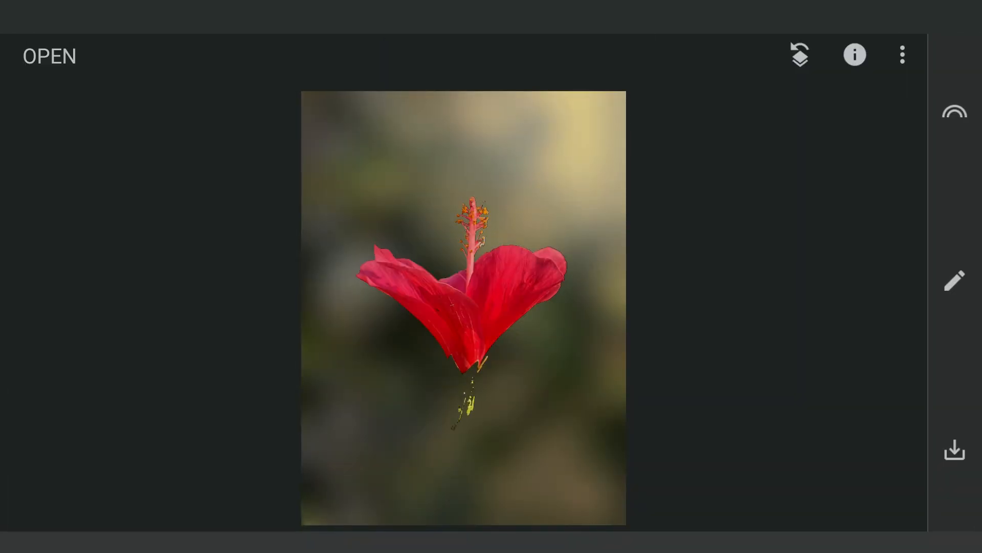
click(953, 281)
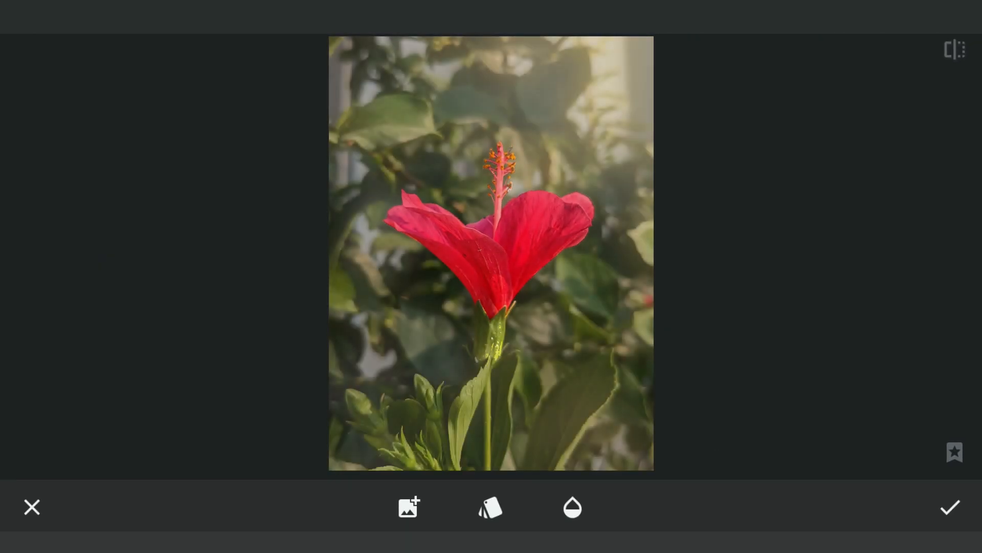
- Apply the leafy original at full opacity and reopen that exposure for masking via View edits
click(571, 507)
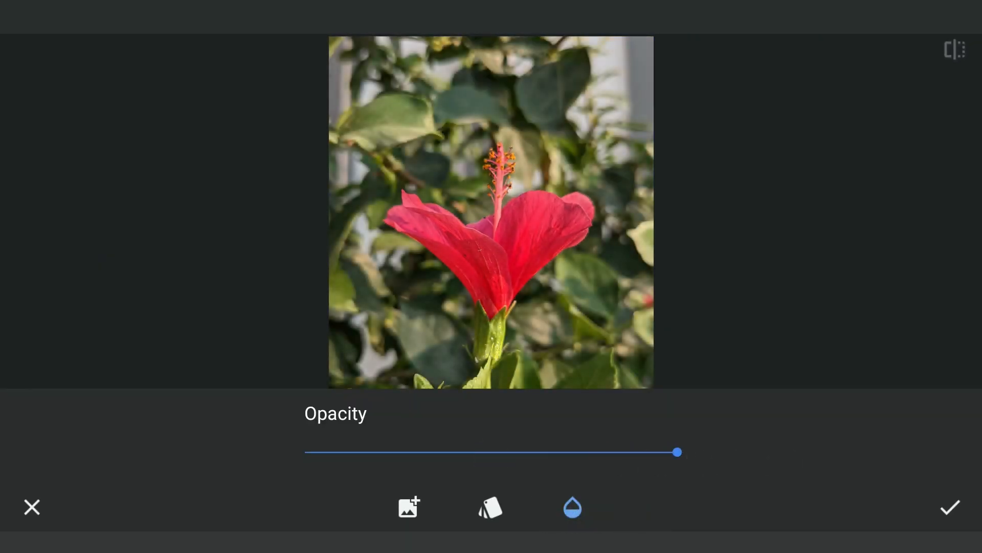
click(949, 507)
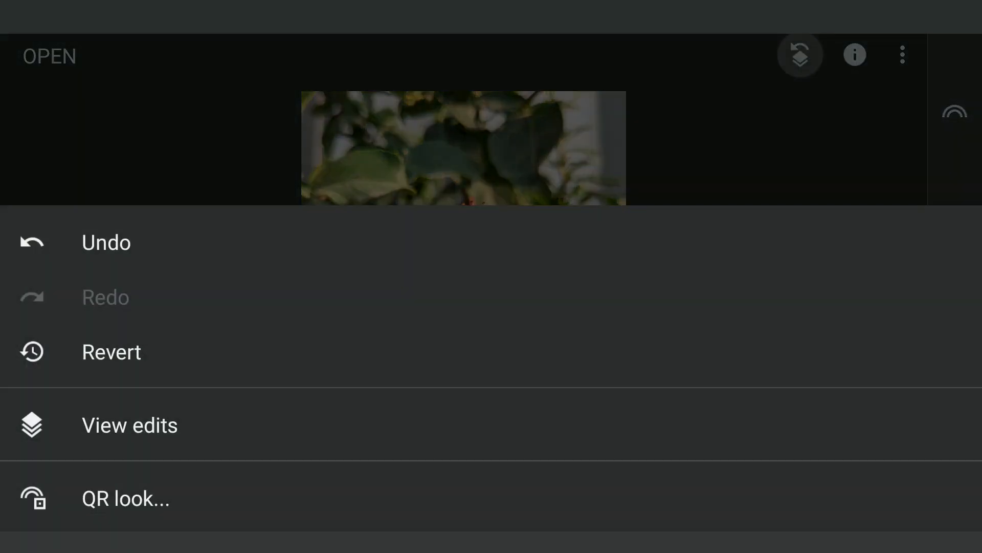
click(129, 425)
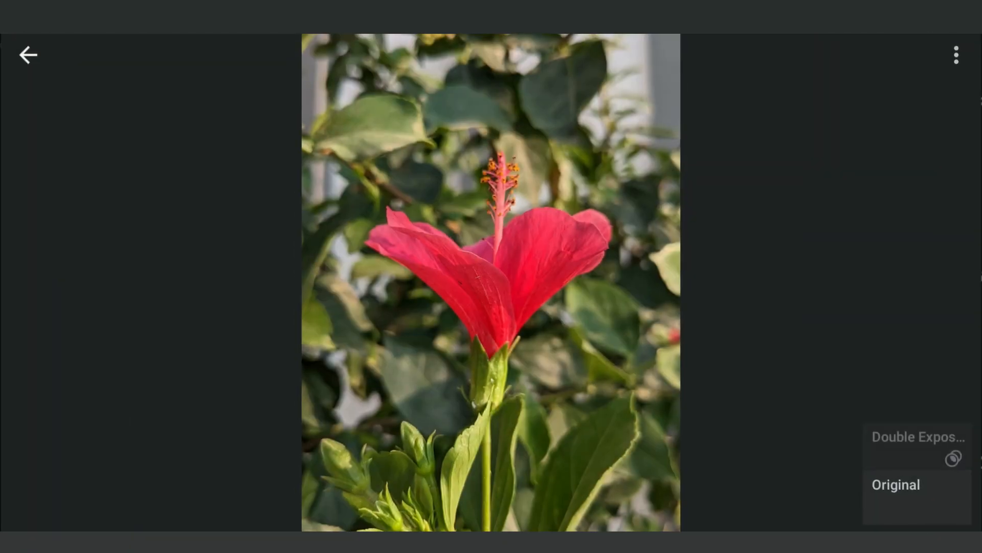
click(918, 437)
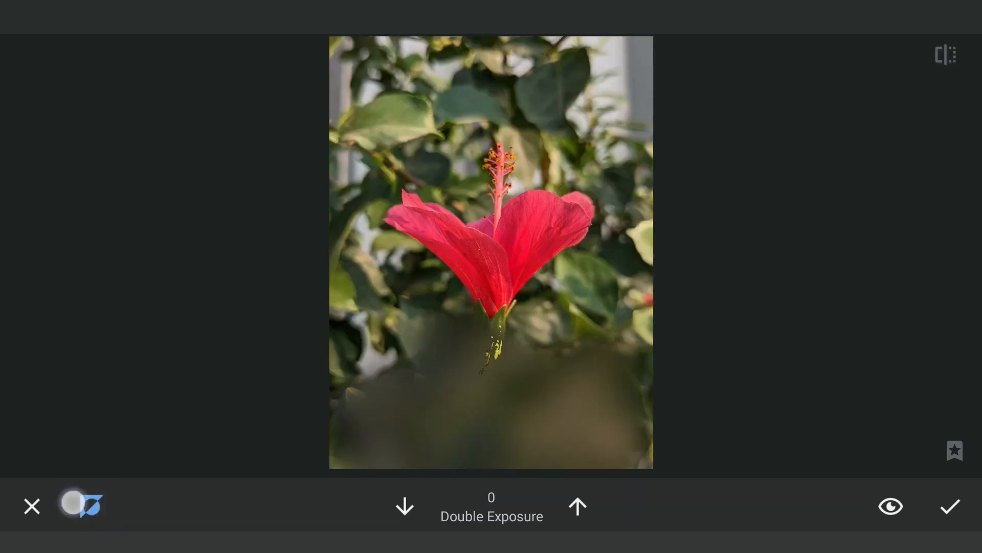
- Brush the Double Exposure mask over the stem and leaves at strength 100 and apply it
click(576, 505)
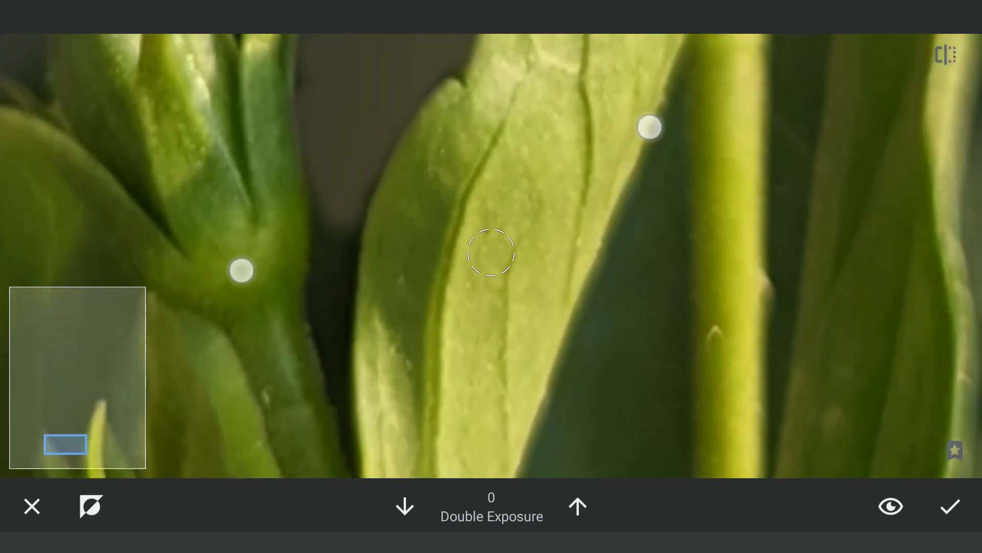
click(576, 506)
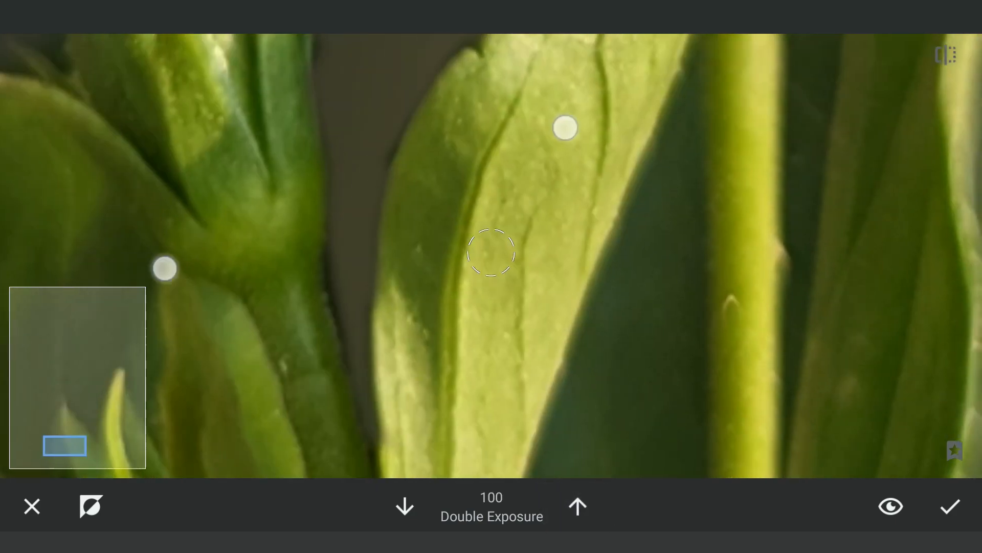
click(404, 505)
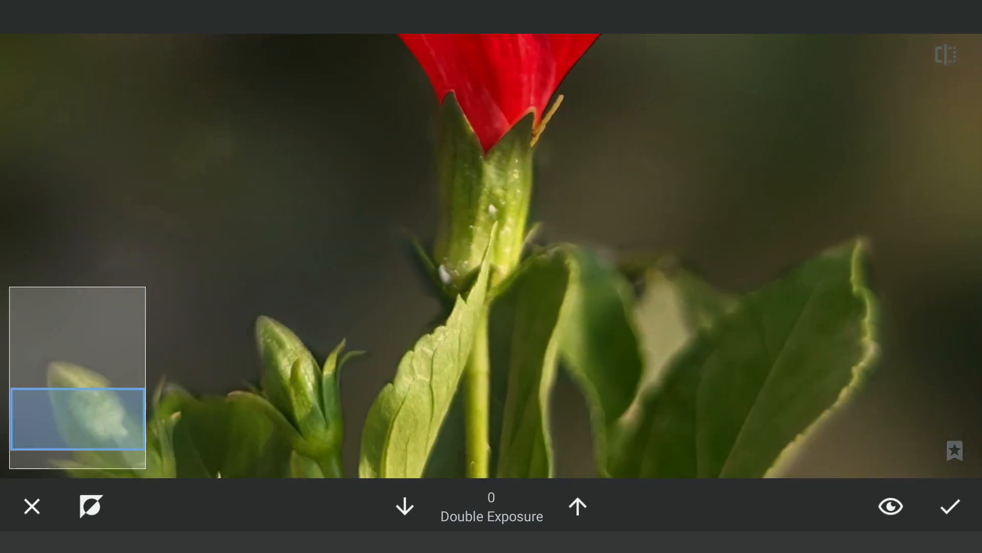
click(576, 505)
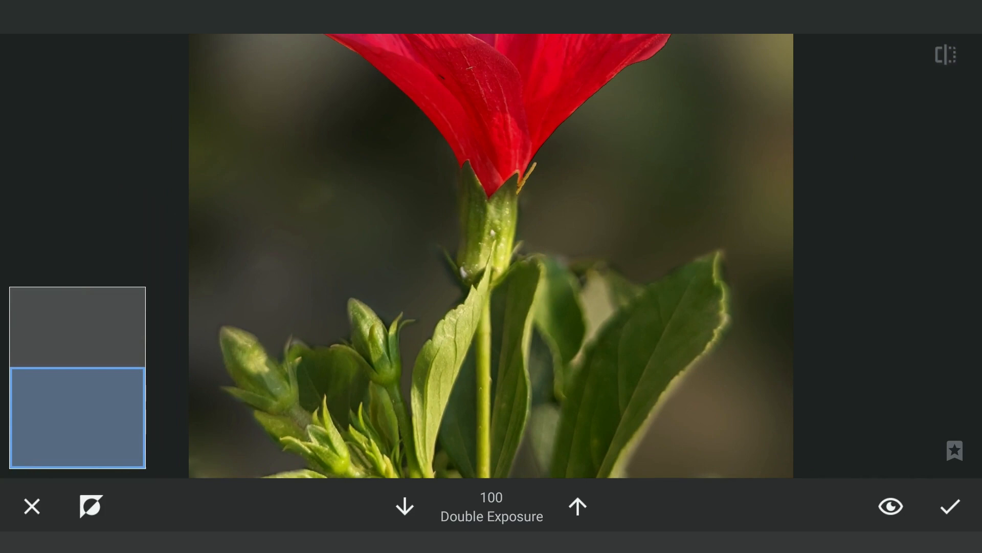
click(404, 505)
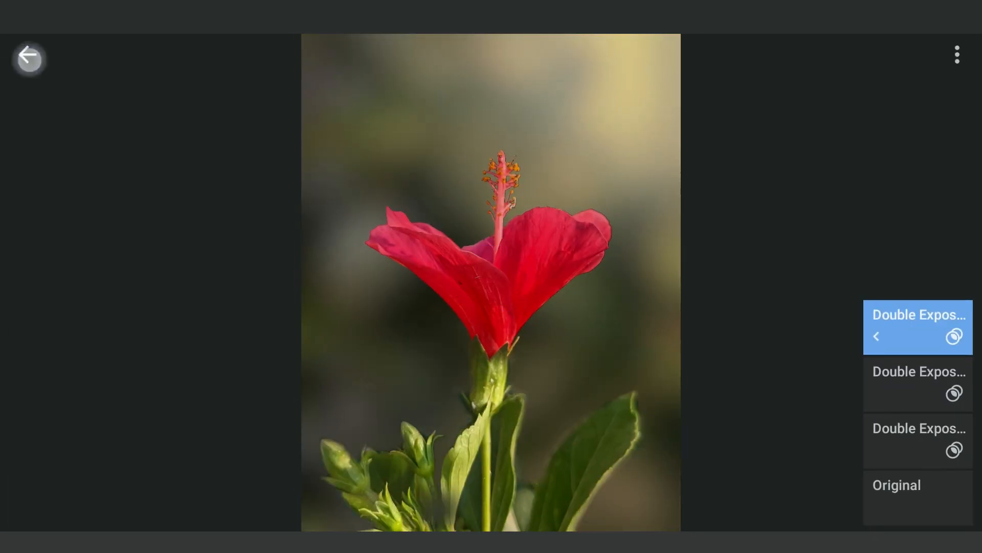
click(28, 57)
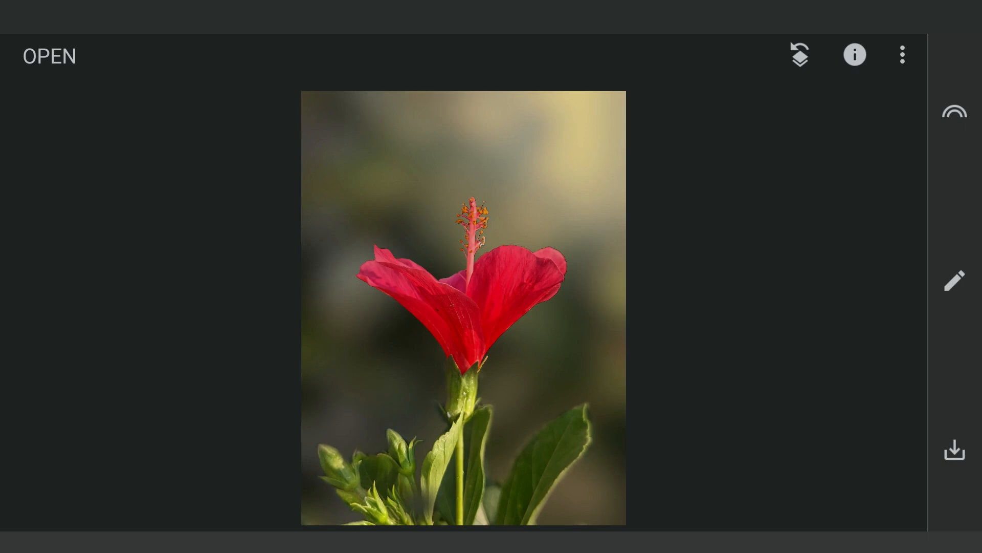
- Save the finished hibiscus photo through Export
click(955, 449)
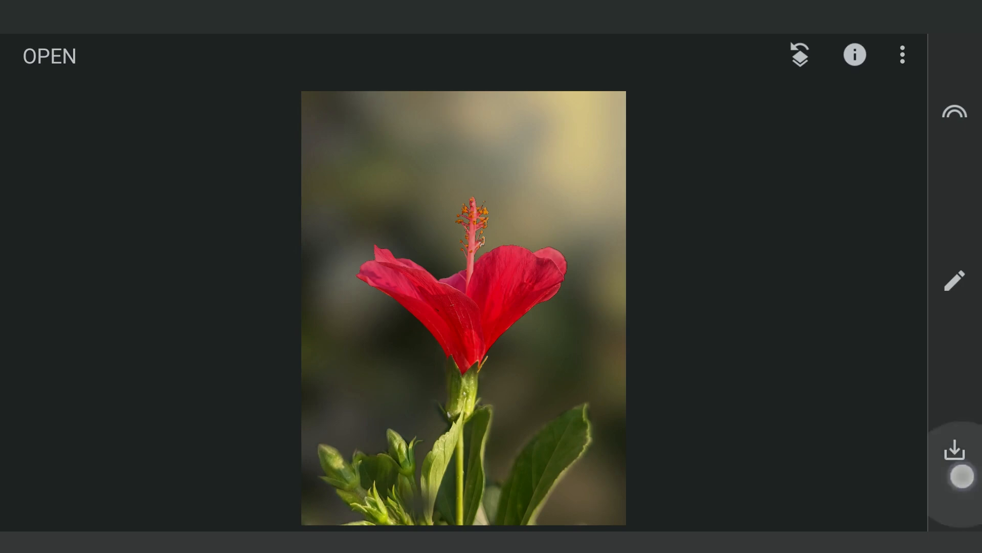
click(955, 451)
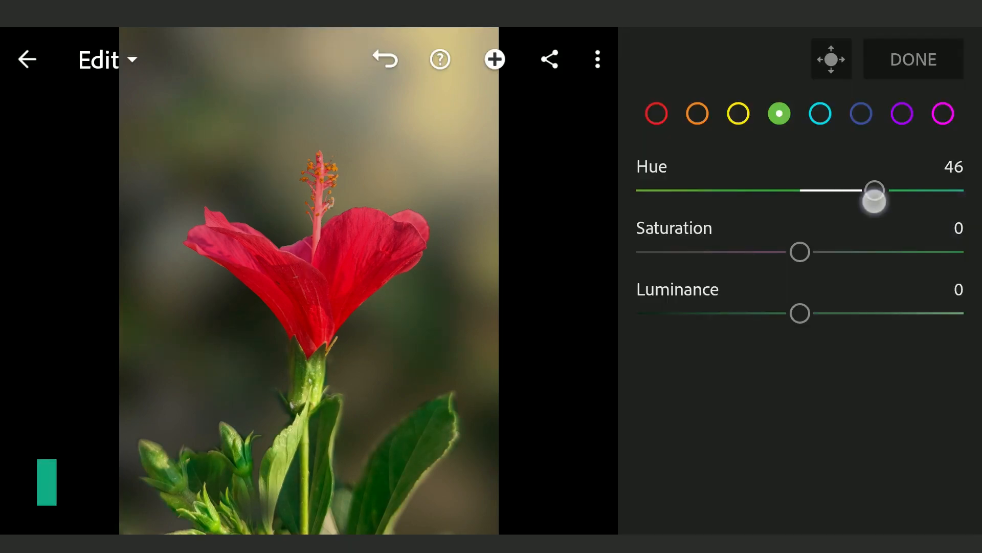
- Set the green channel Hue to 20 in Color Mix
click(738, 113)
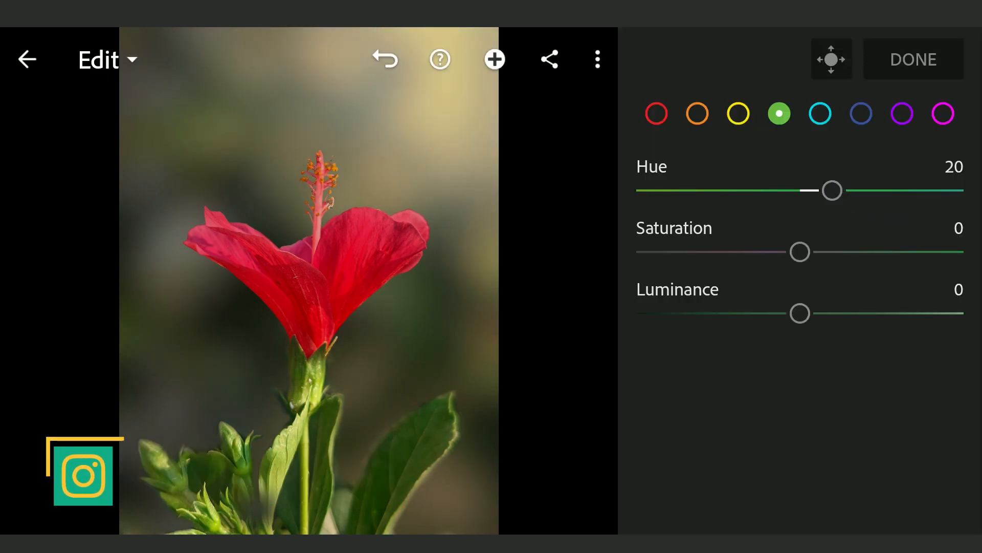
click(656, 114)
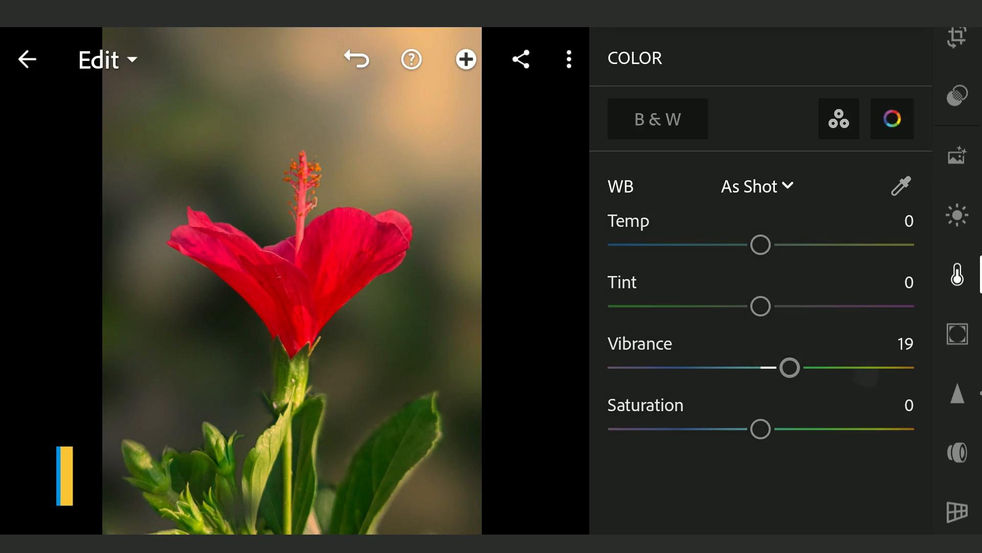
- Set Vibrance 19, Whites 23 and Blacks -19, then bring up the Share options
click(957, 214)
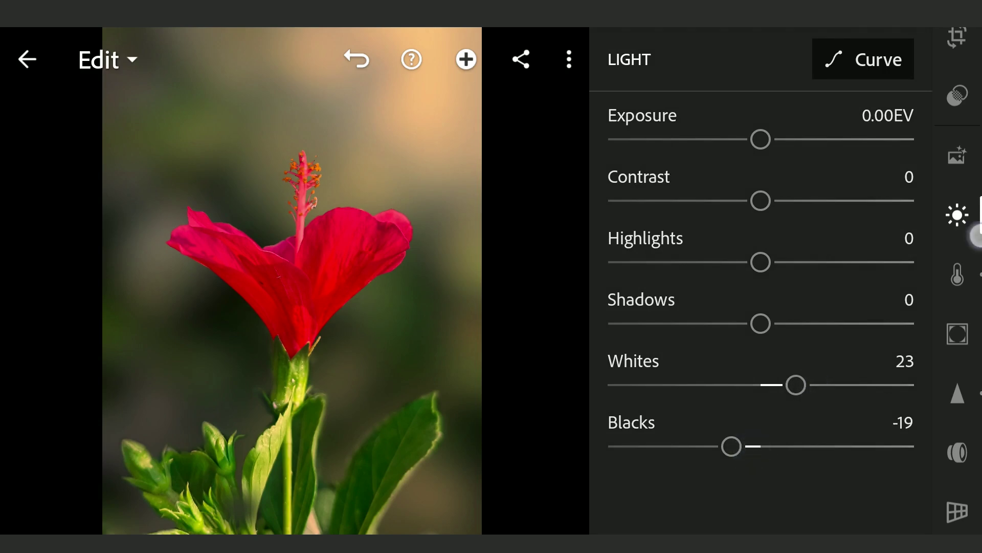
click(957, 215)
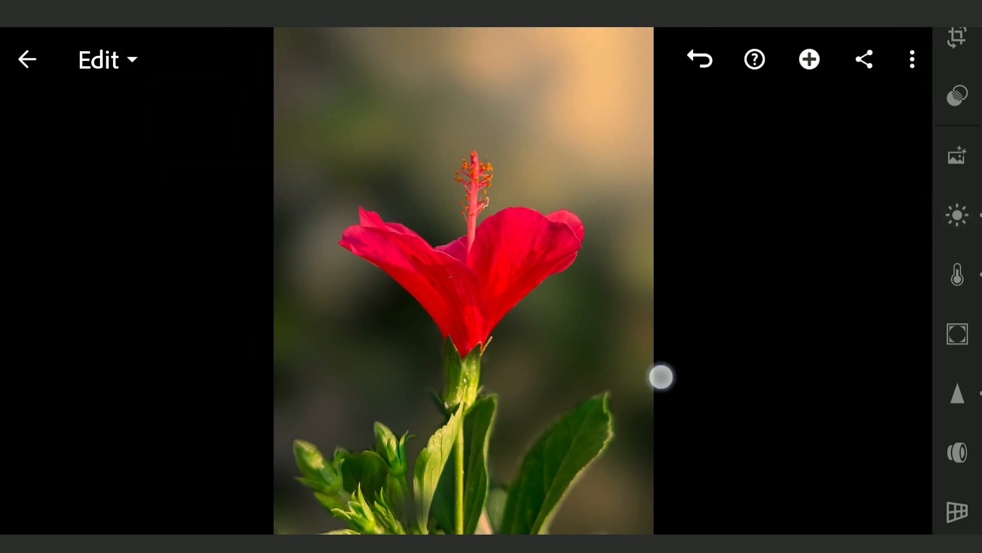
click(863, 60)
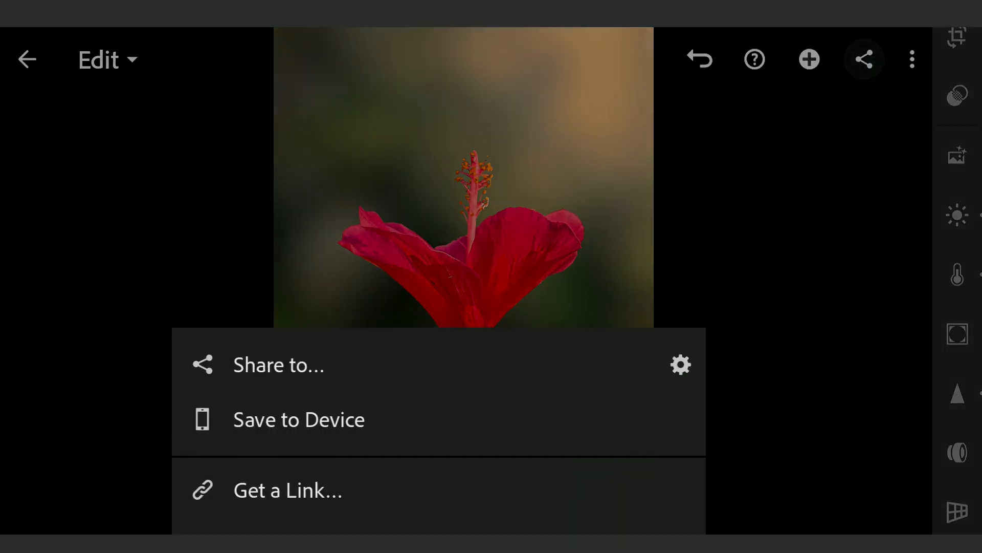